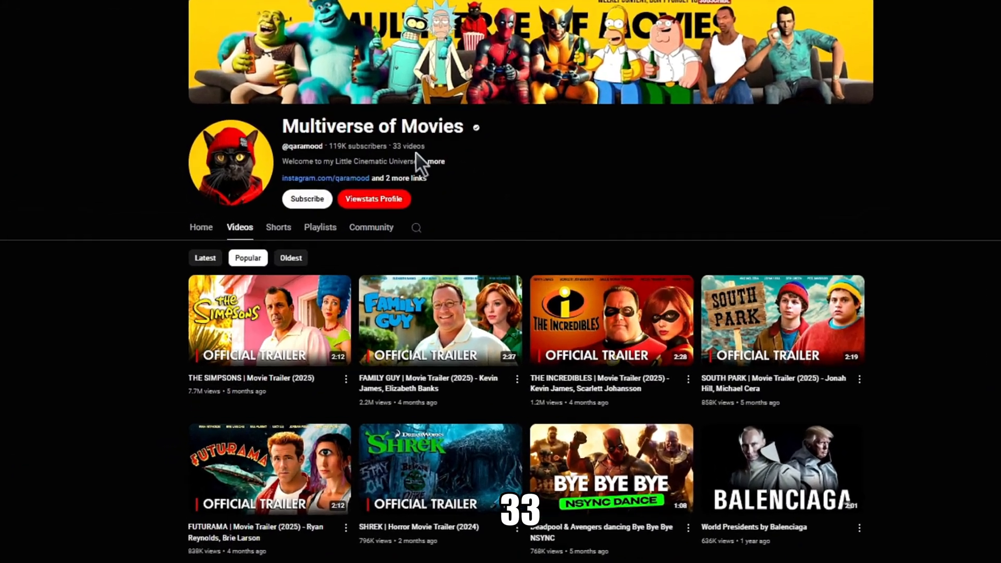
Search YouTube for "avengers 2025 trailer" and browse the results for reference.
click(374, 198)
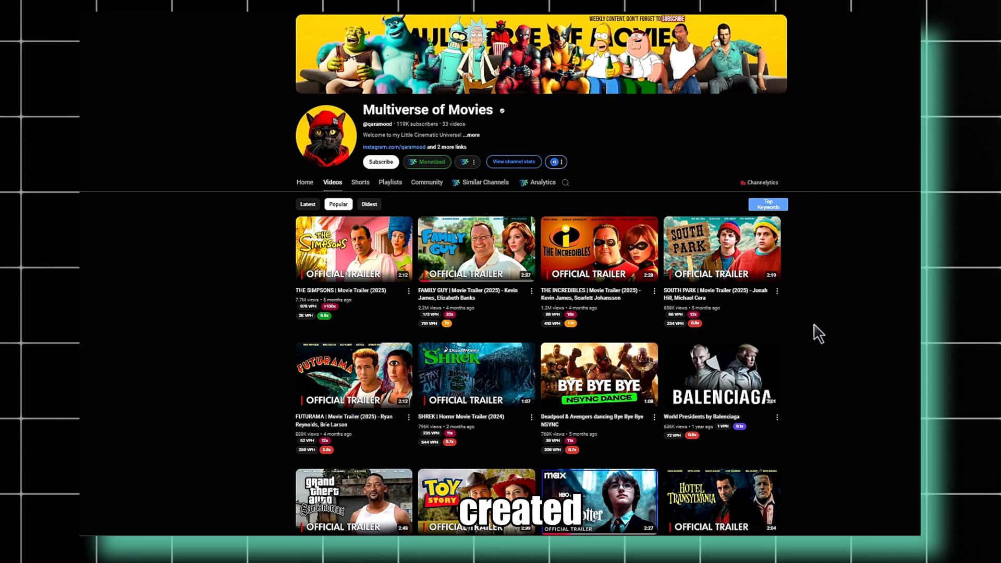
scroll(down, 3)
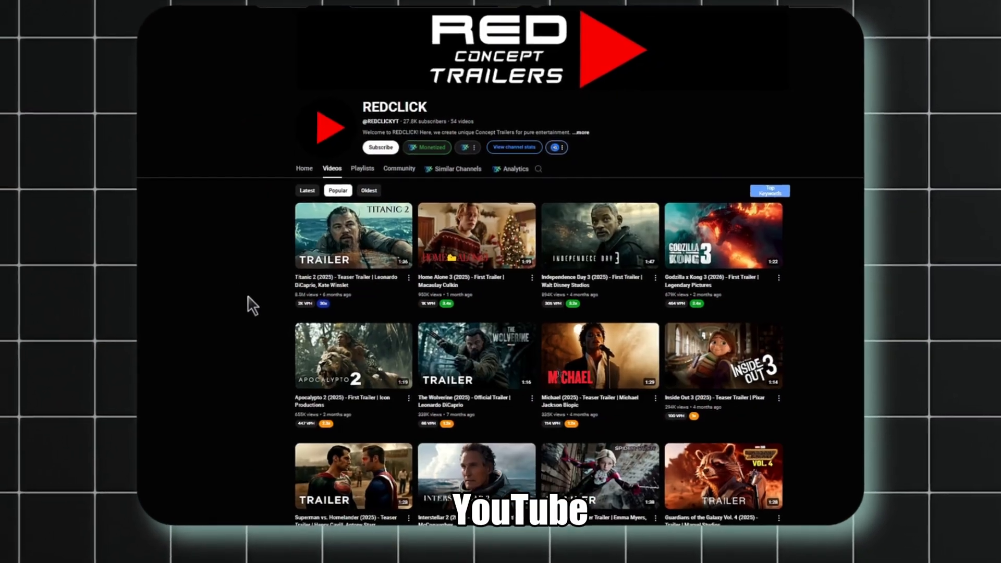
click(514, 169)
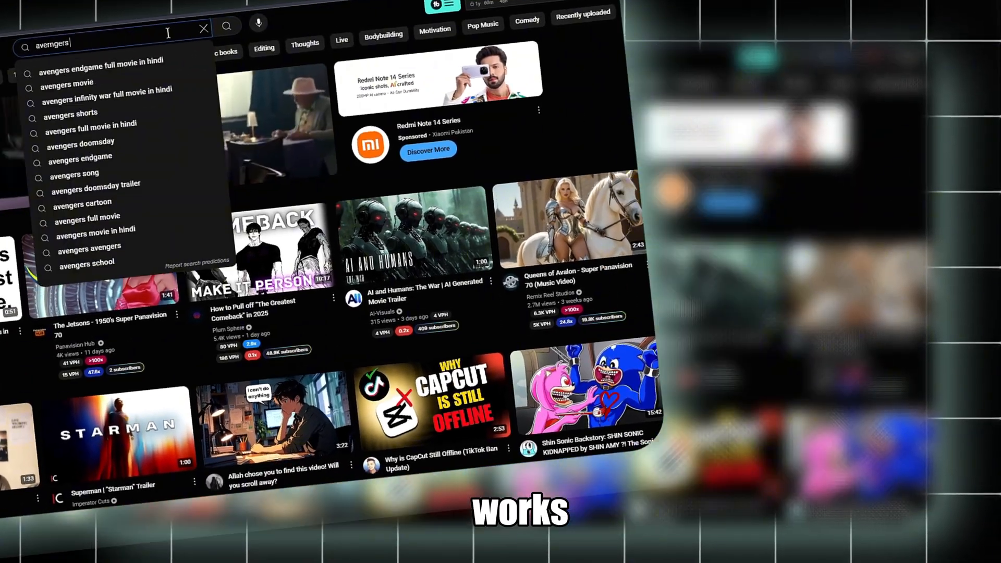
text(avengers 2025 trailer)
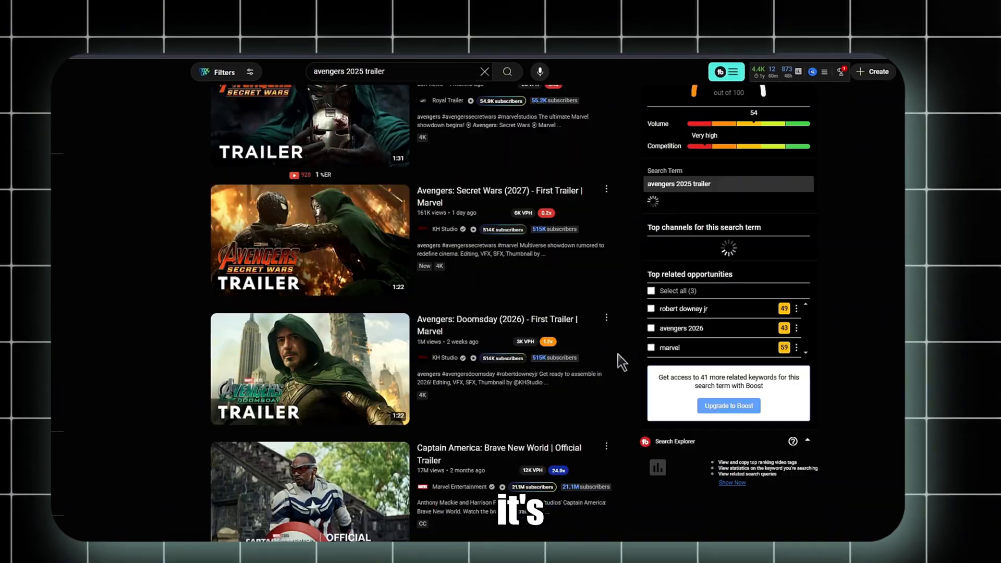
scroll(down, 3)
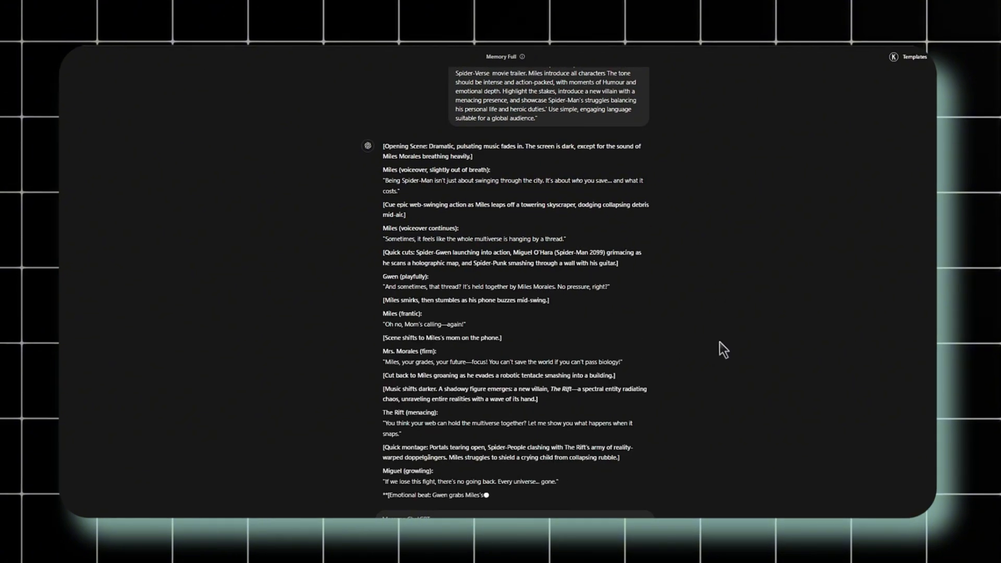
click(91, 77)
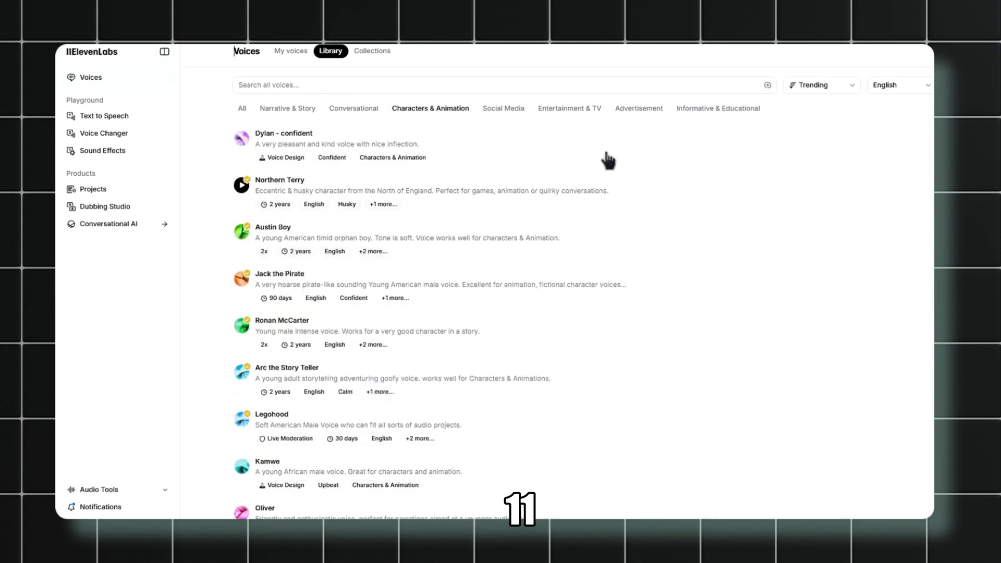
Generate speech from the pasted Miles Morales script in the Huckleberry - Southern Charm voice.
scroll(down, 3)
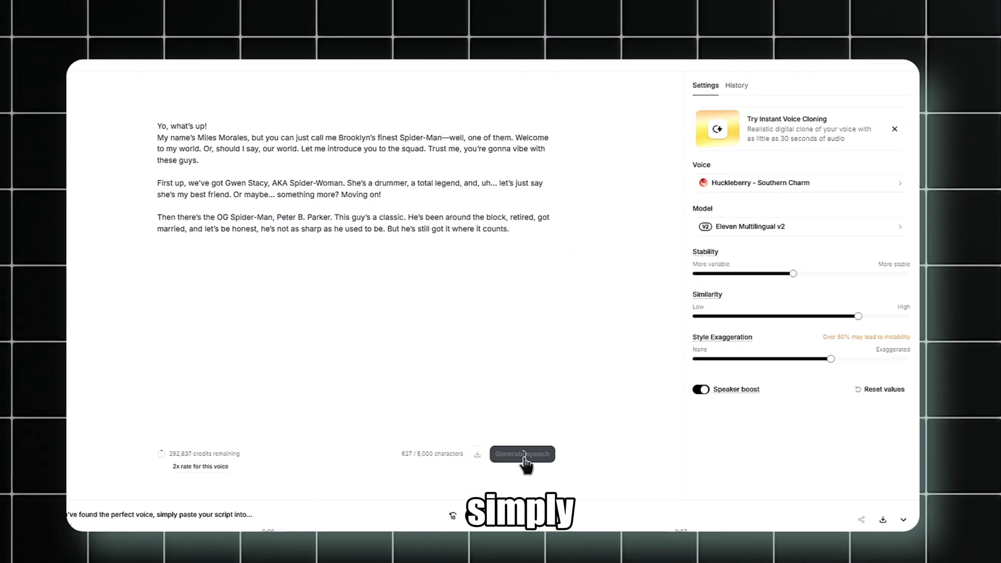
click(521, 453)
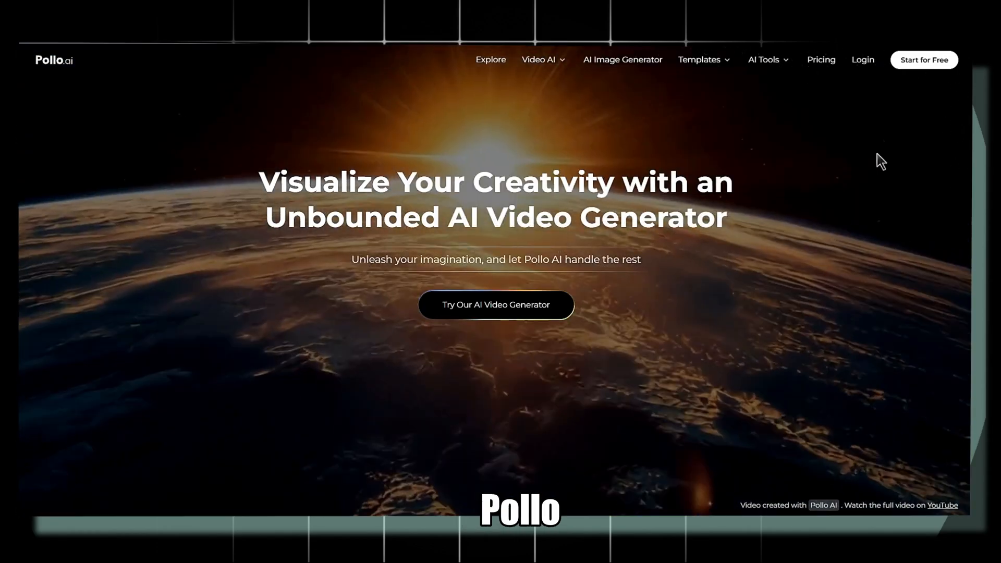
Enter the Pollo AI dashboard via Start for Free and switch to the Text to Video generator.
click(923, 60)
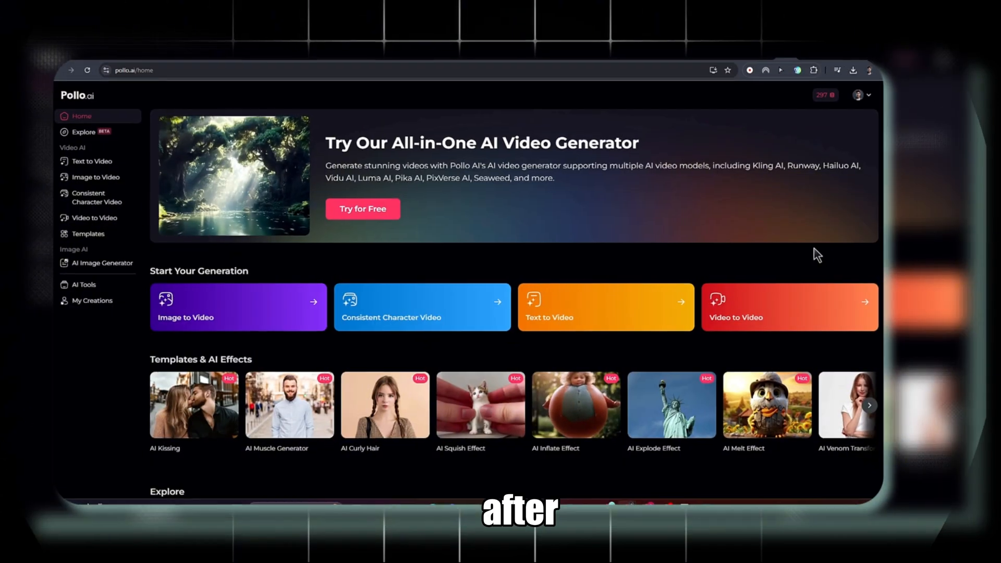
scroll(down, 3)
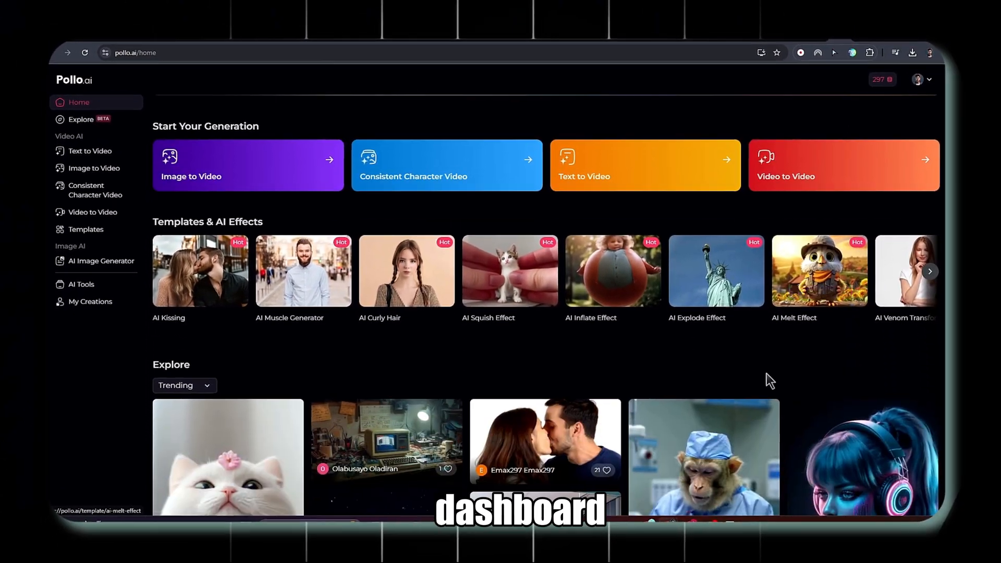
scroll(down, 3)
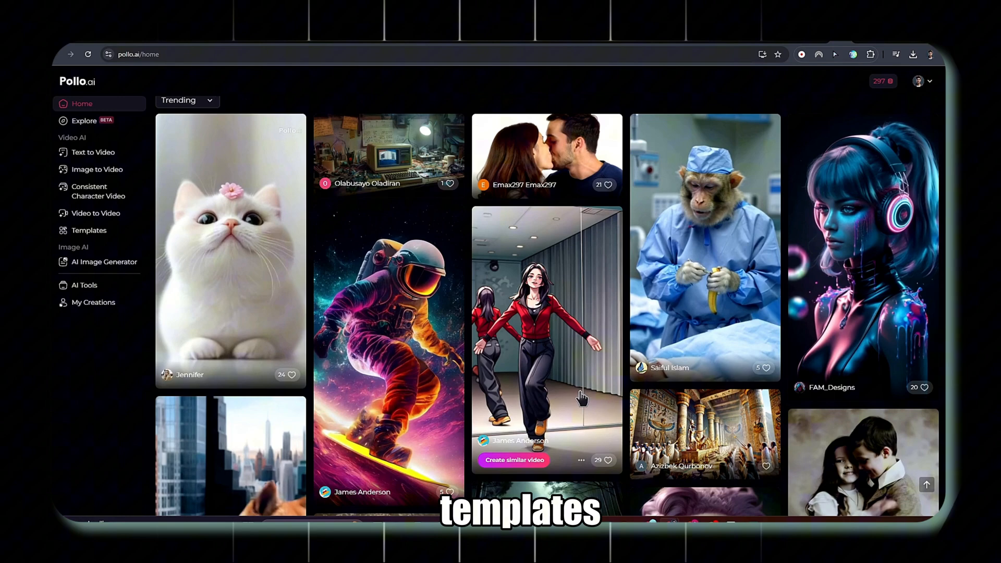
scroll(down, 3)
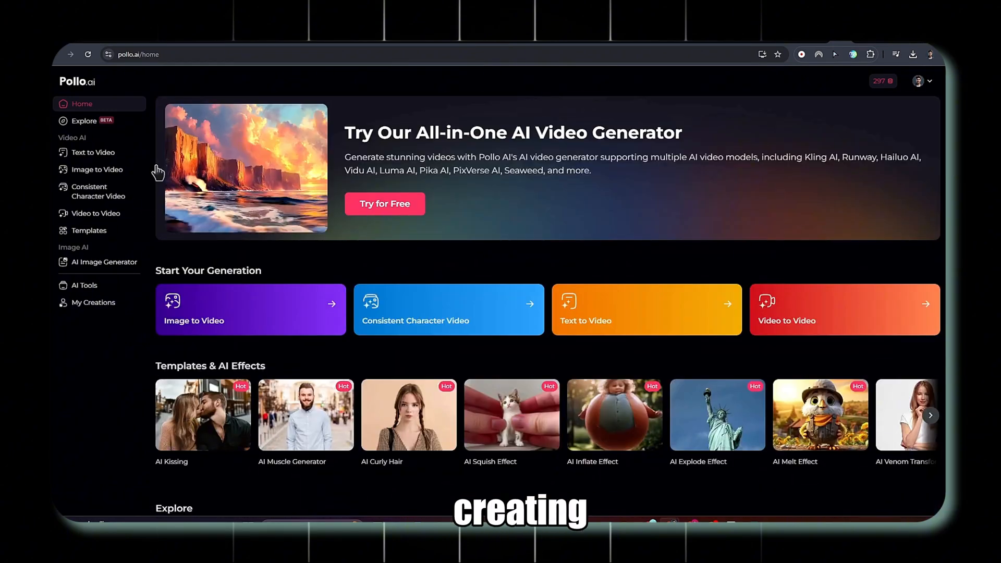
mouse_move(92, 152)
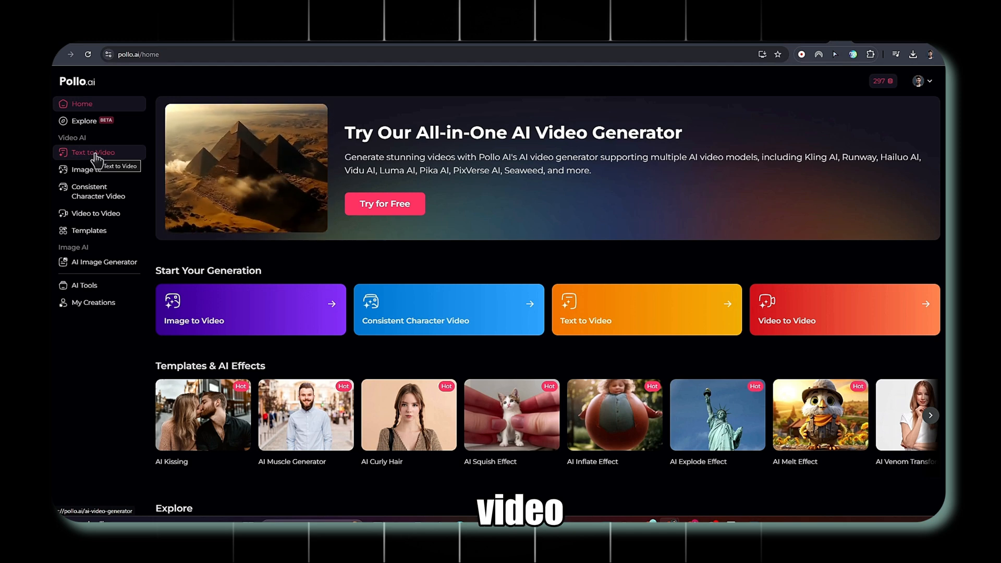
click(93, 153)
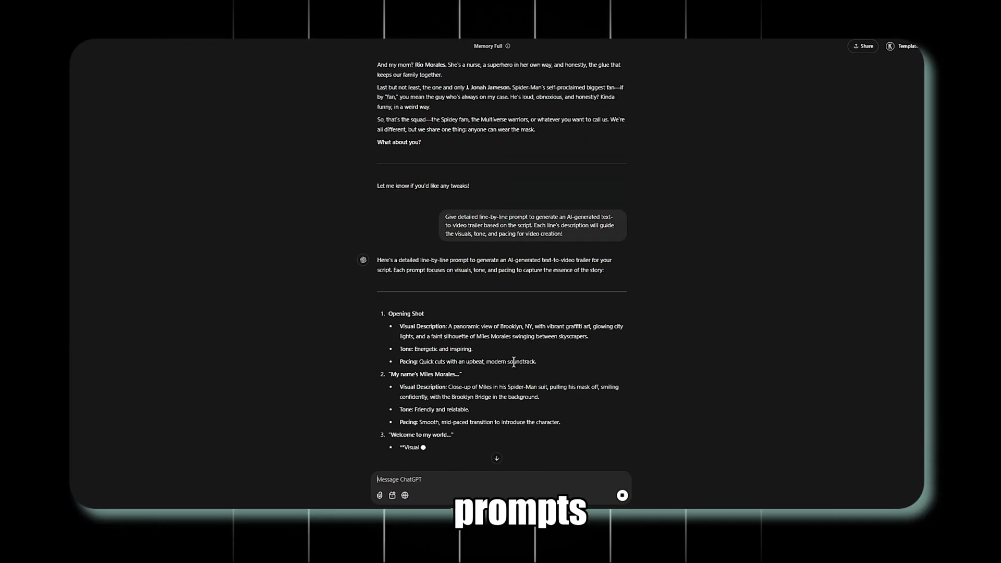
scroll(down, 3)
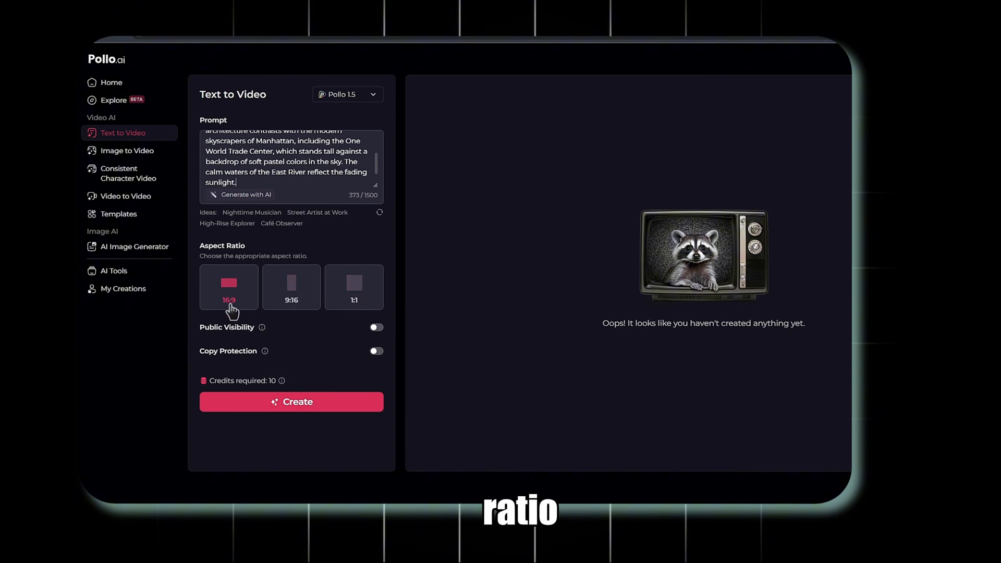
Create the New York sunset skyline video at 16:9, preview it, then choose the Kling 1.6 model.
click(291, 401)
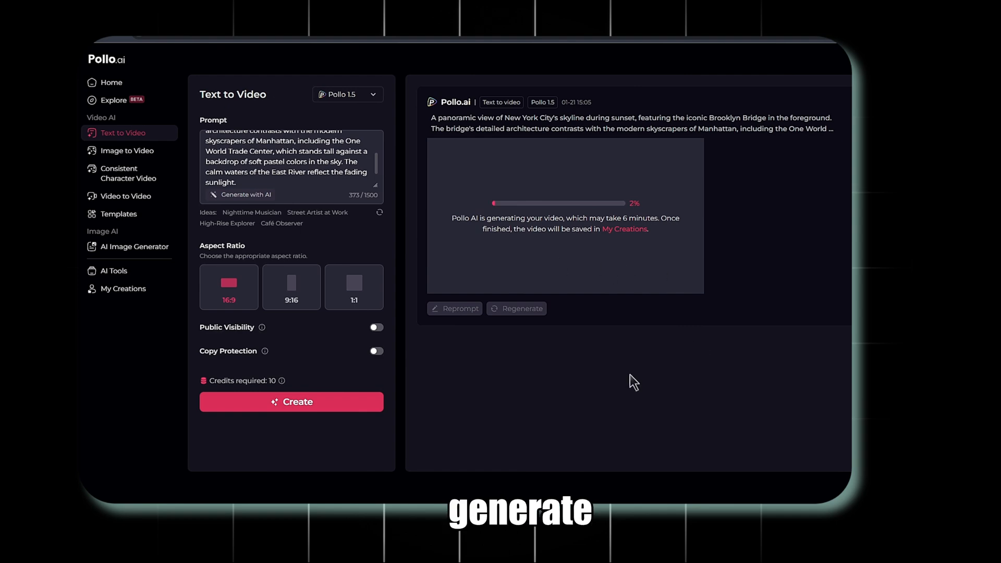
click(347, 94)
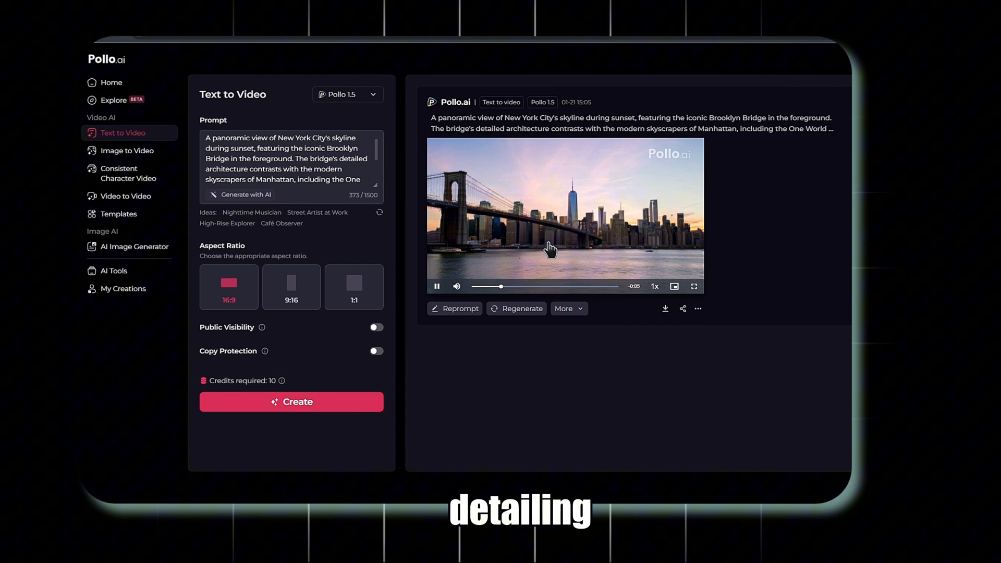
click(665, 309)
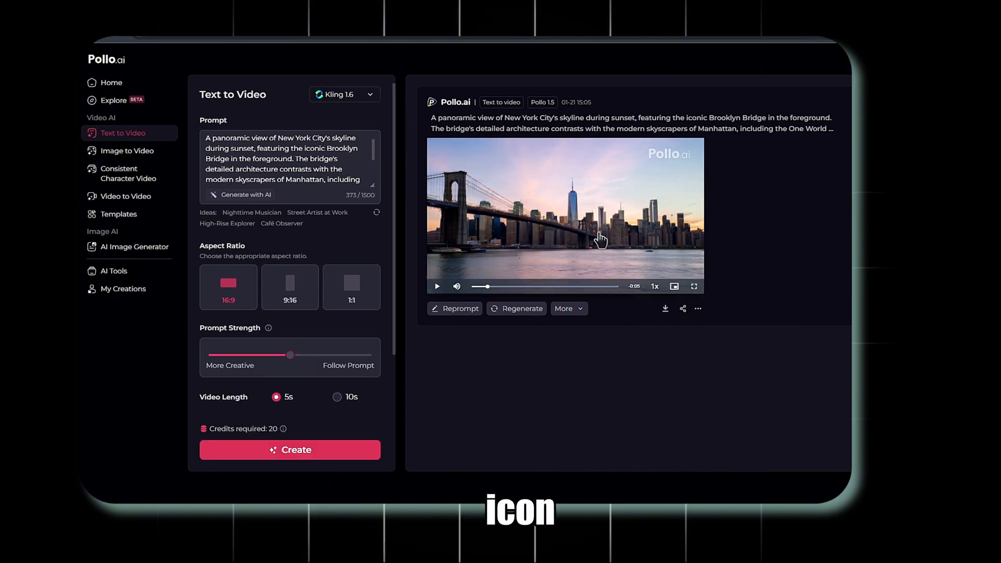
click(136, 246)
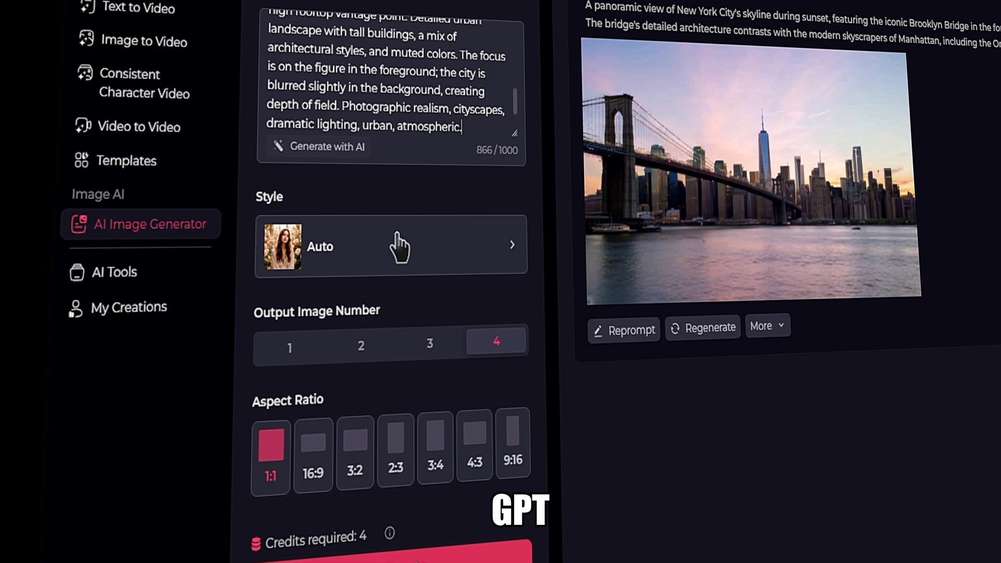
Browse the image styles, create 16:9 rooftop spider-jacket images and view a result large.
click(390, 246)
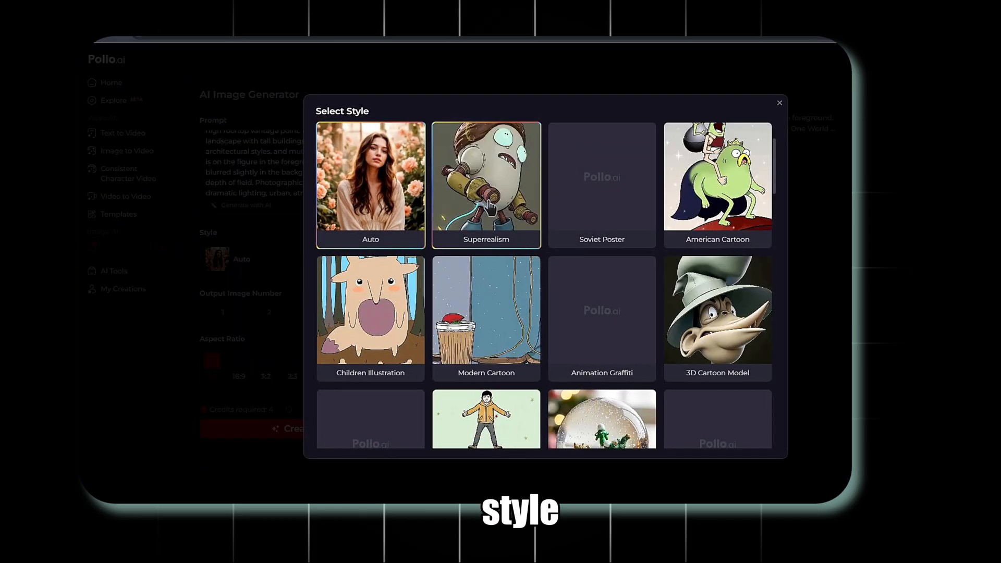
scroll(down, 3)
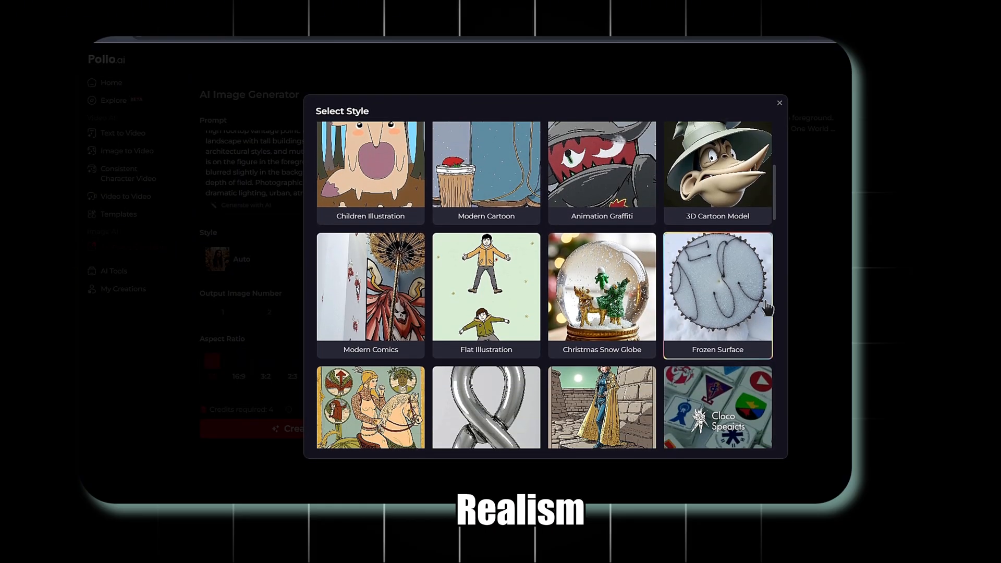
scroll(down, 3)
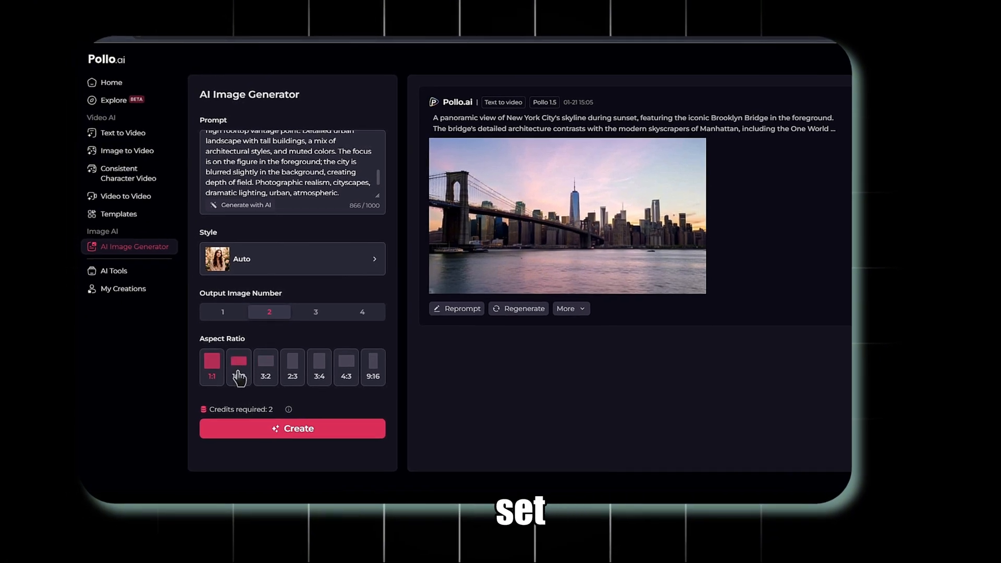
click(292, 428)
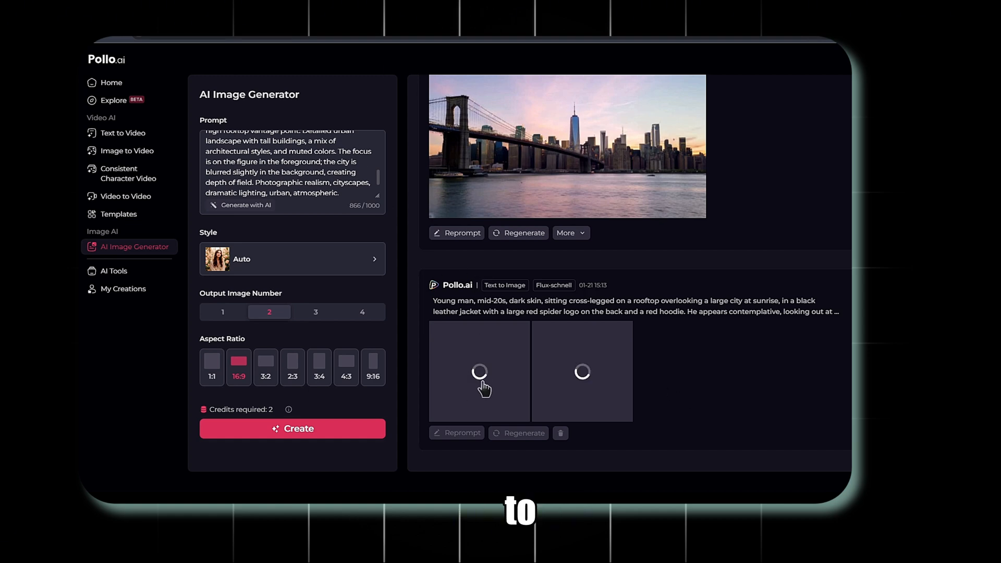
click(478, 372)
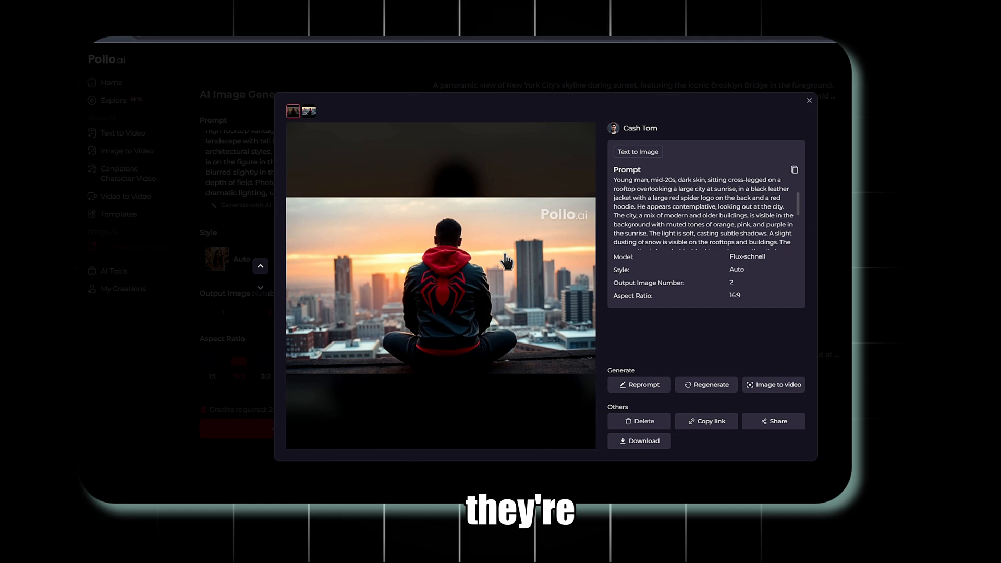
click(309, 111)
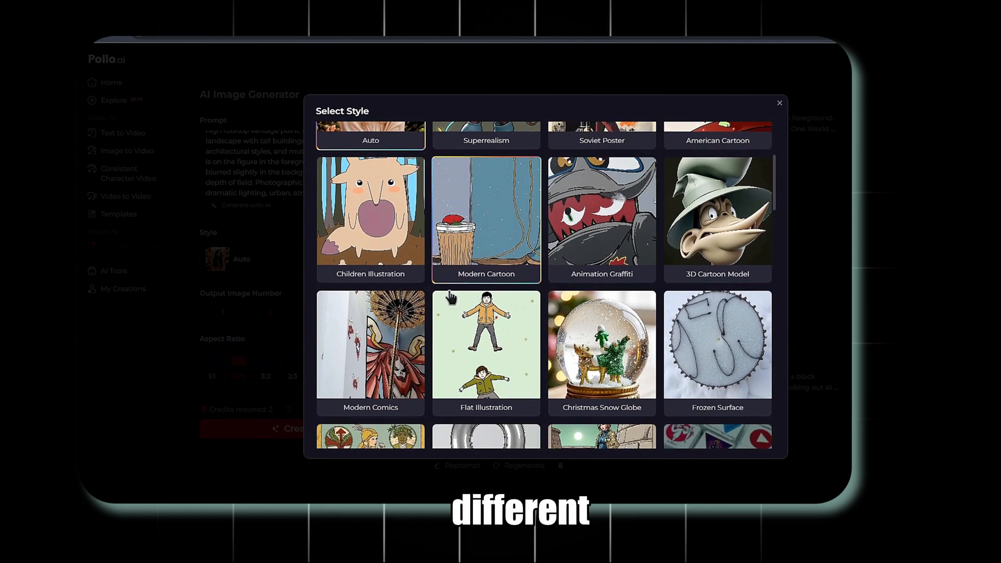
scroll(down, 3)
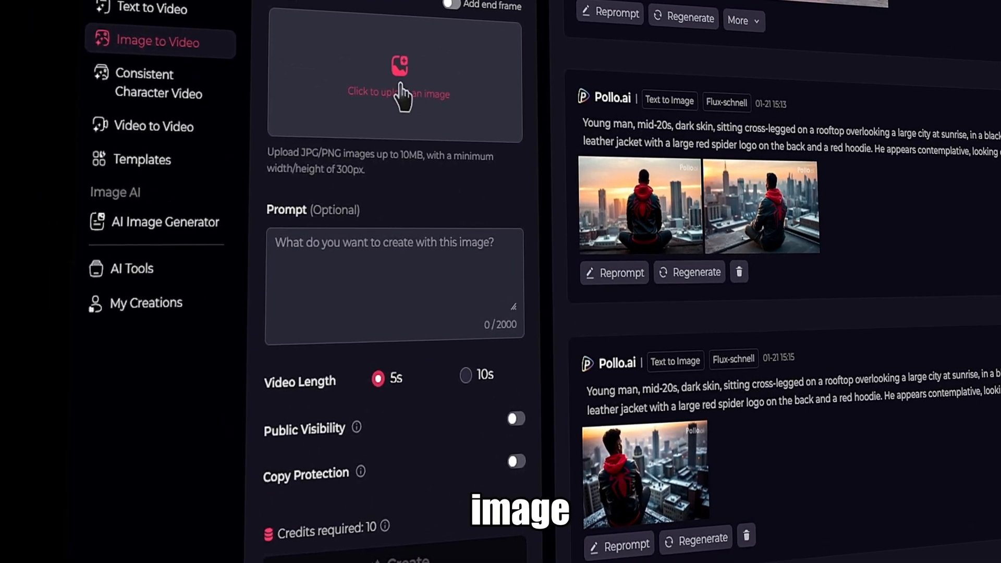
Upload the boat-and-skyline image and generate a video from it with Kling 1.6.
click(398, 76)
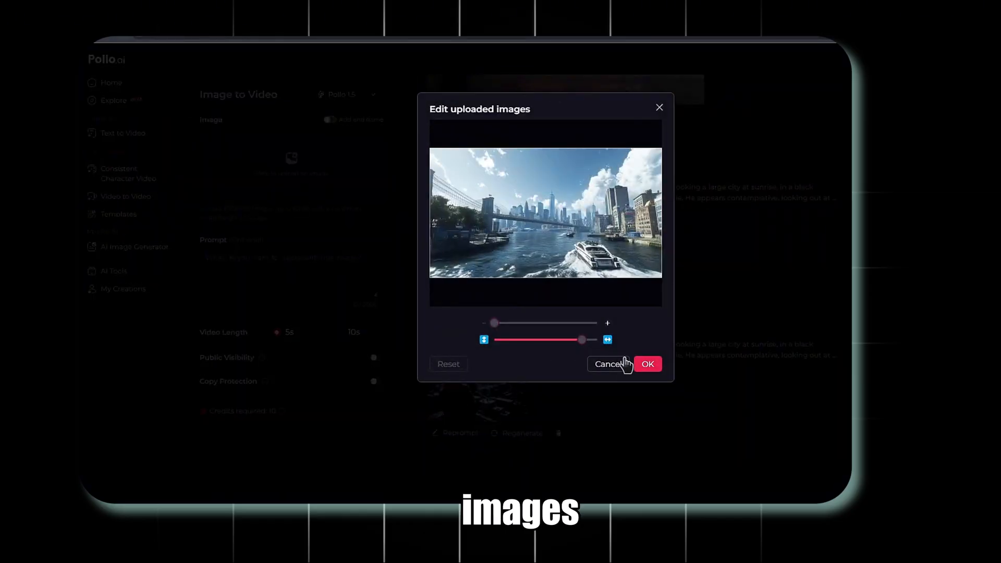
click(608, 364)
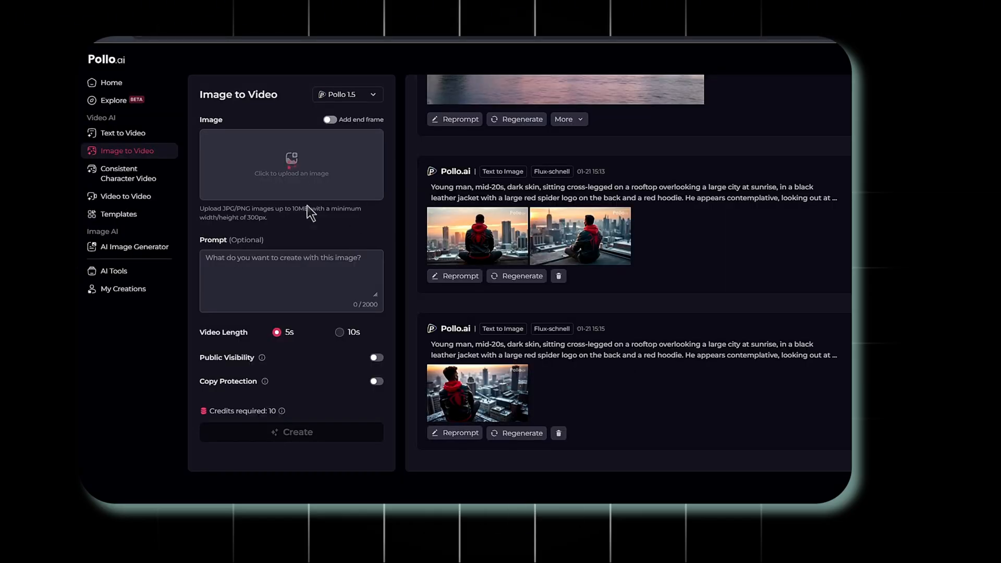
click(291, 164)
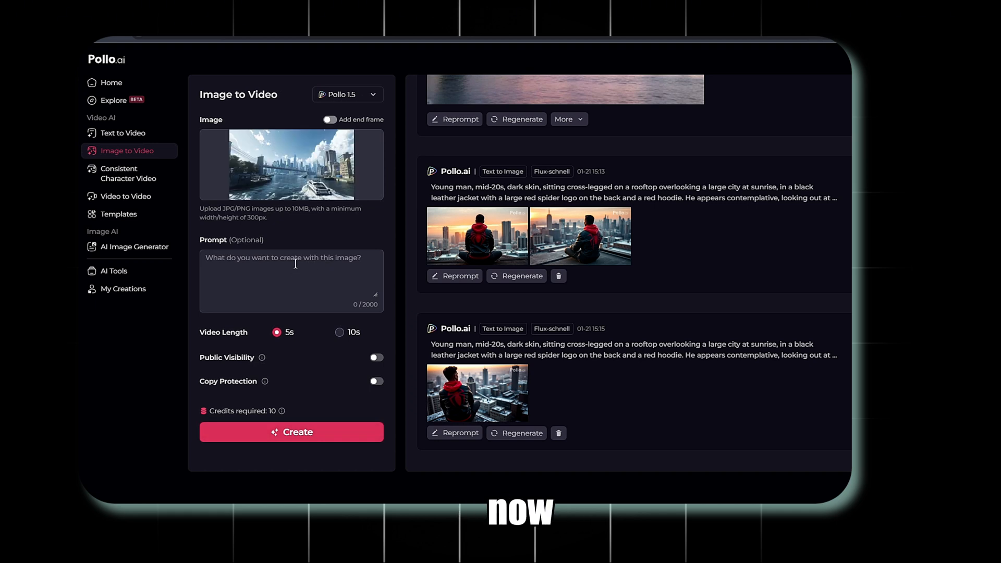
click(346, 95)
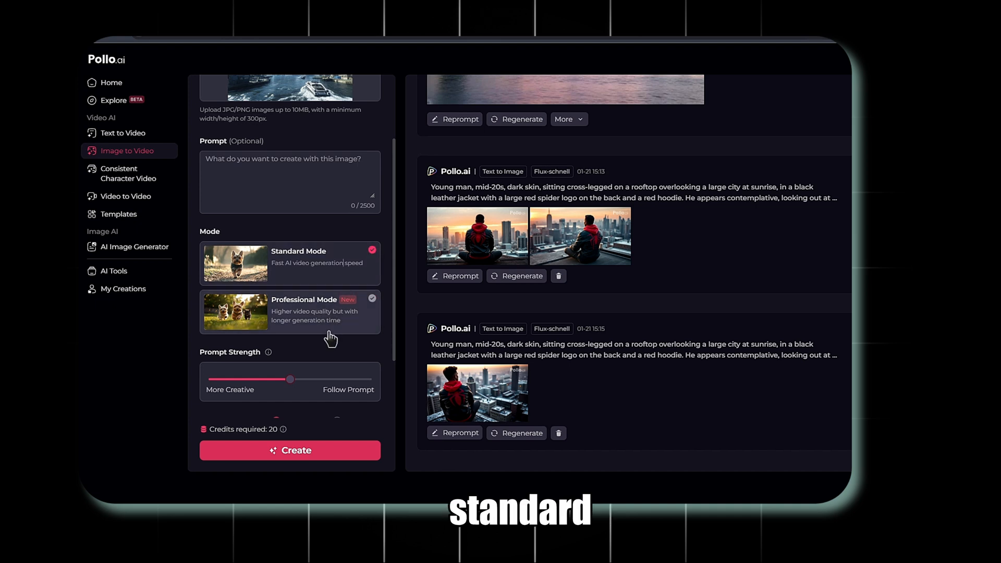
Generate a video from the rooftop man image on Pollo 1.5 and preview the boat result.
scroll(down, 3)
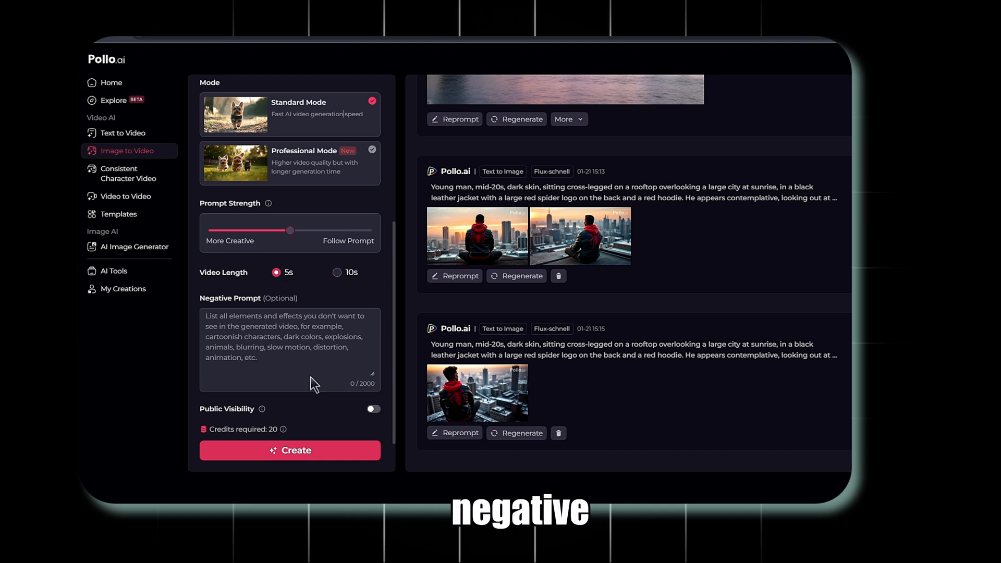
scroll(down, 3)
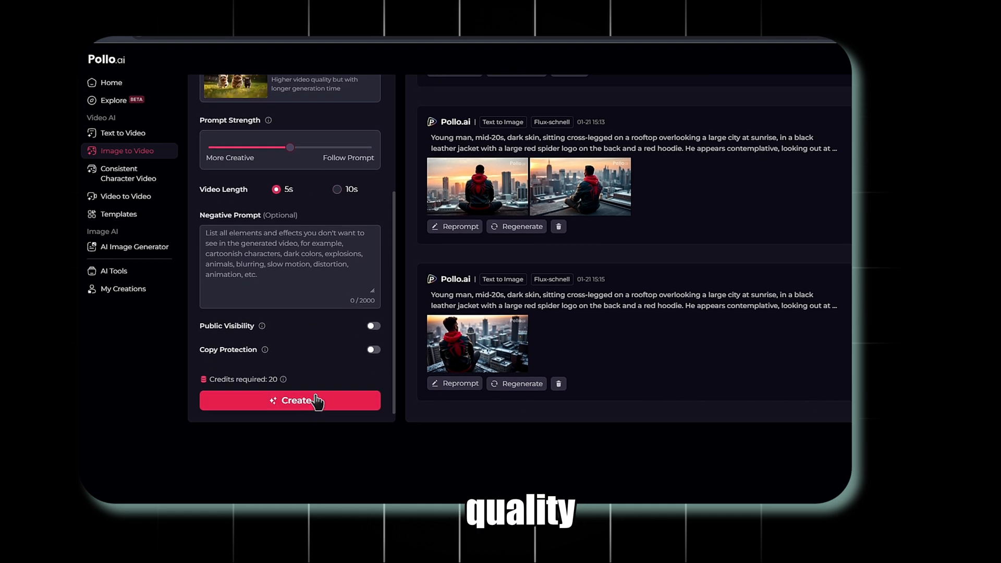
click(289, 401)
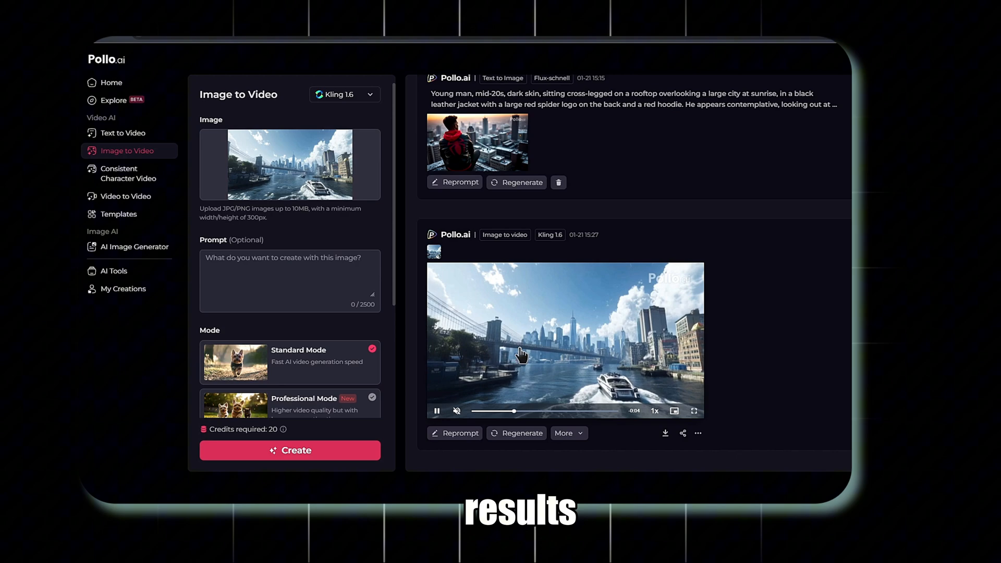
click(665, 432)
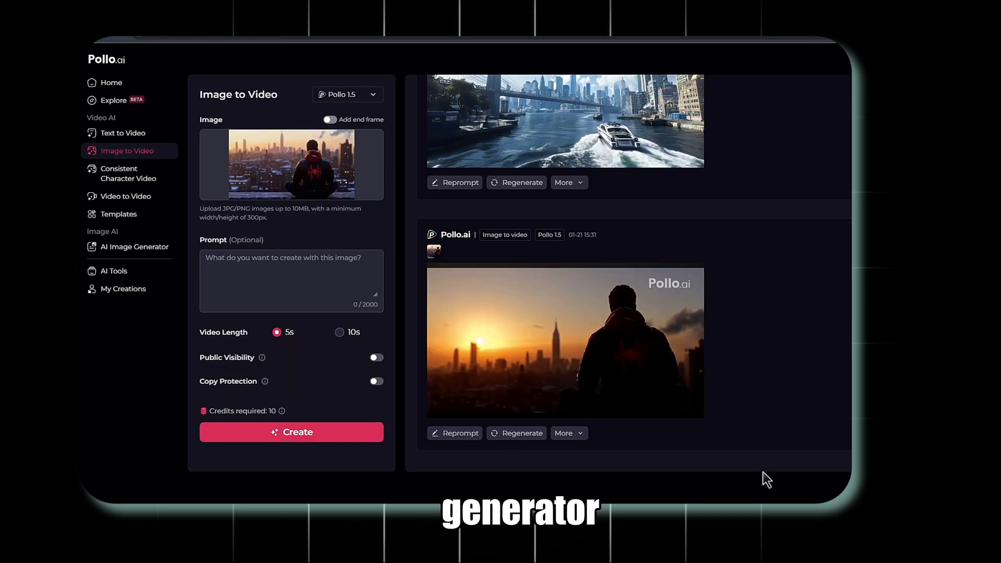
Generate the 'Spiderman playing Guitar' video with Luma AI and play the result.
click(348, 95)
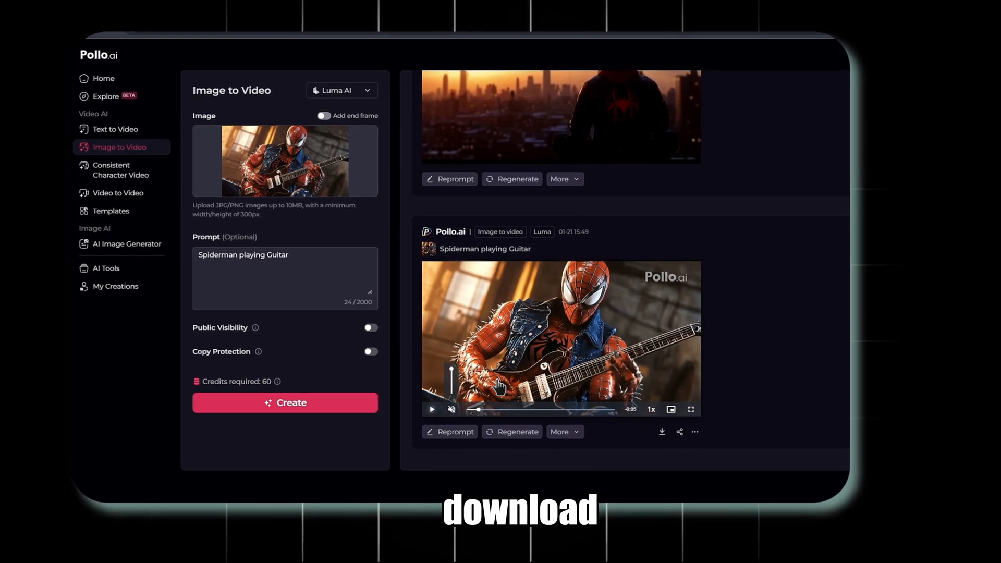
click(432, 409)
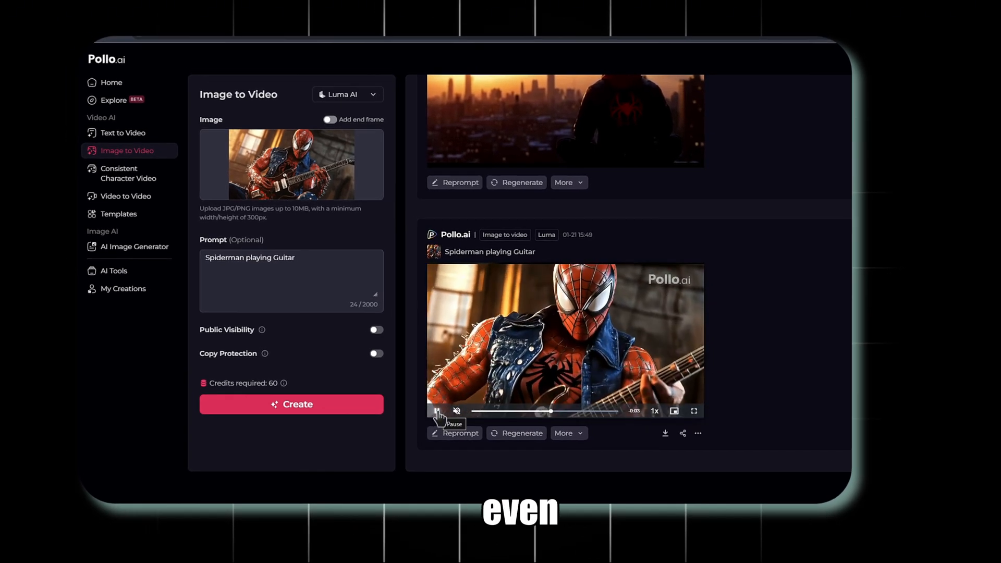
click(665, 433)
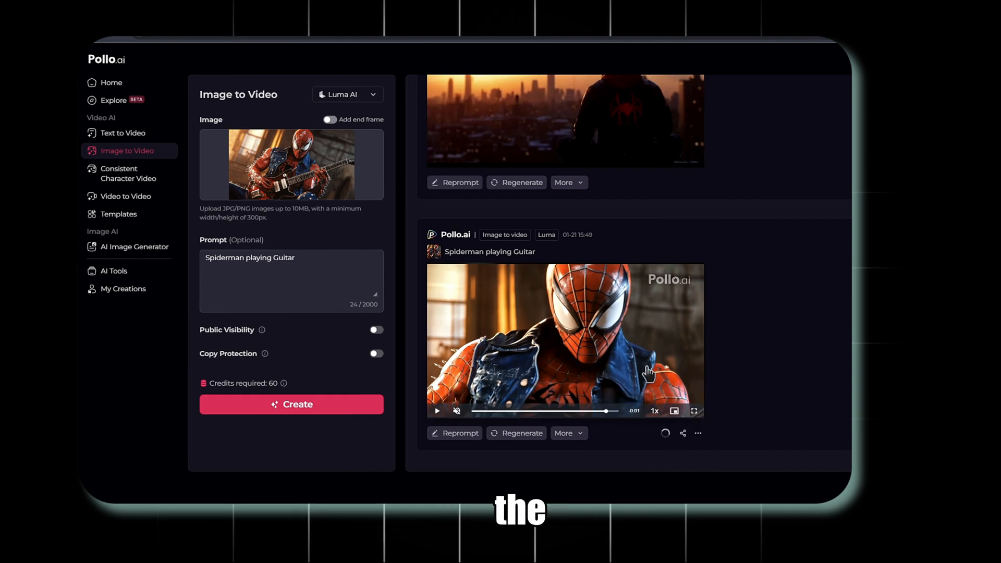
click(126, 196)
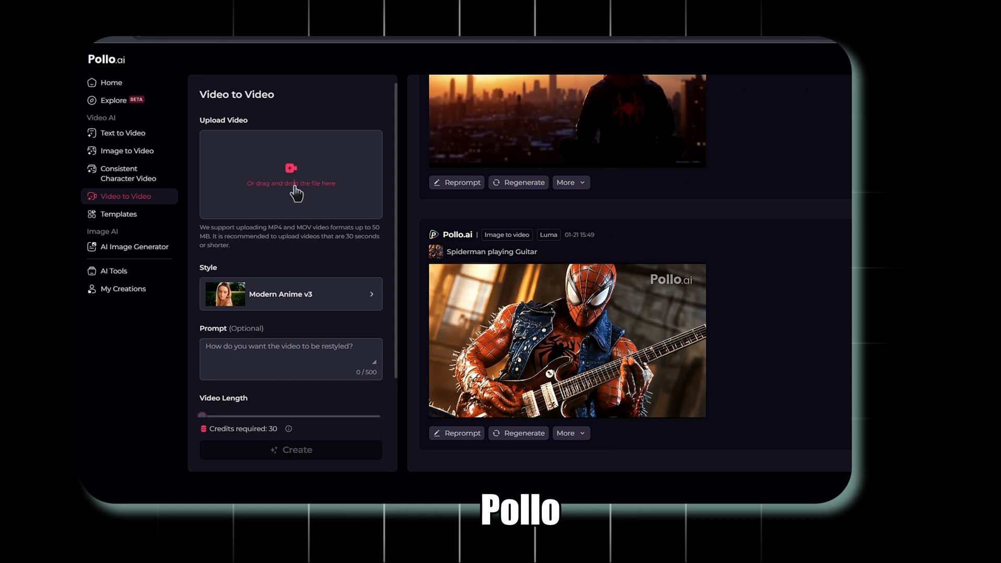
mouse_move(325, 270)
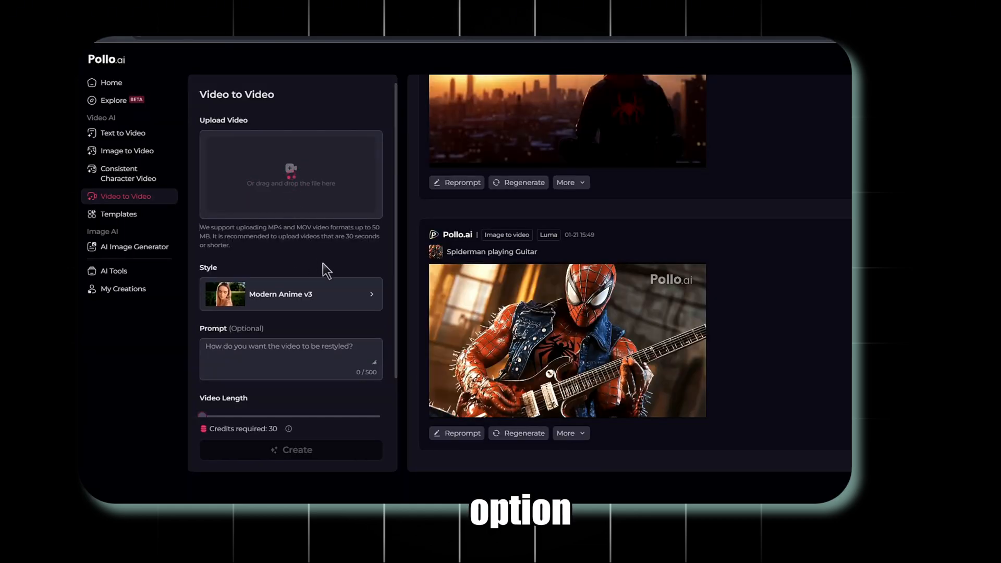
mouse_move(344, 286)
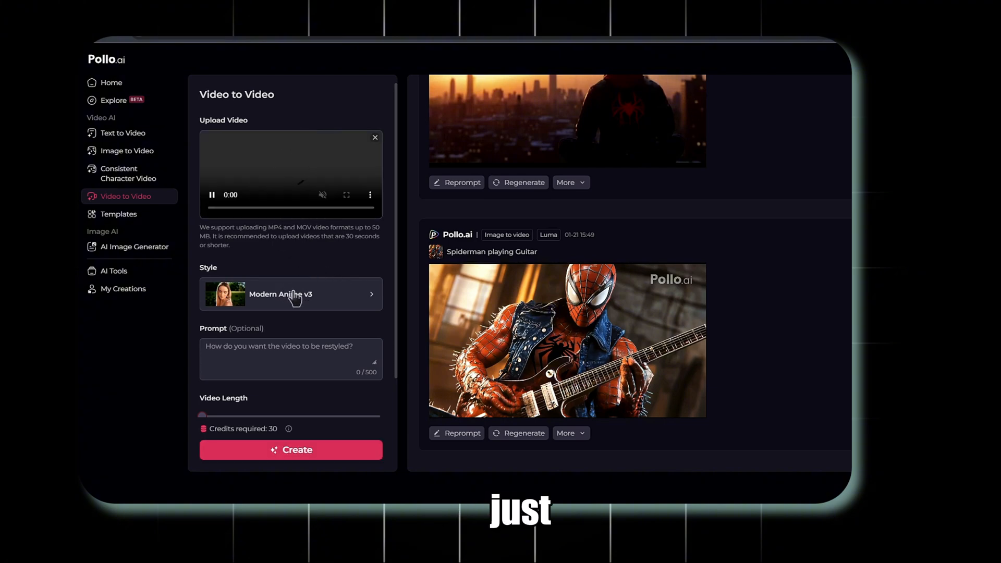
Restyle the uploaded boat clip with the Stylized 3D style and preview the result.
click(291, 294)
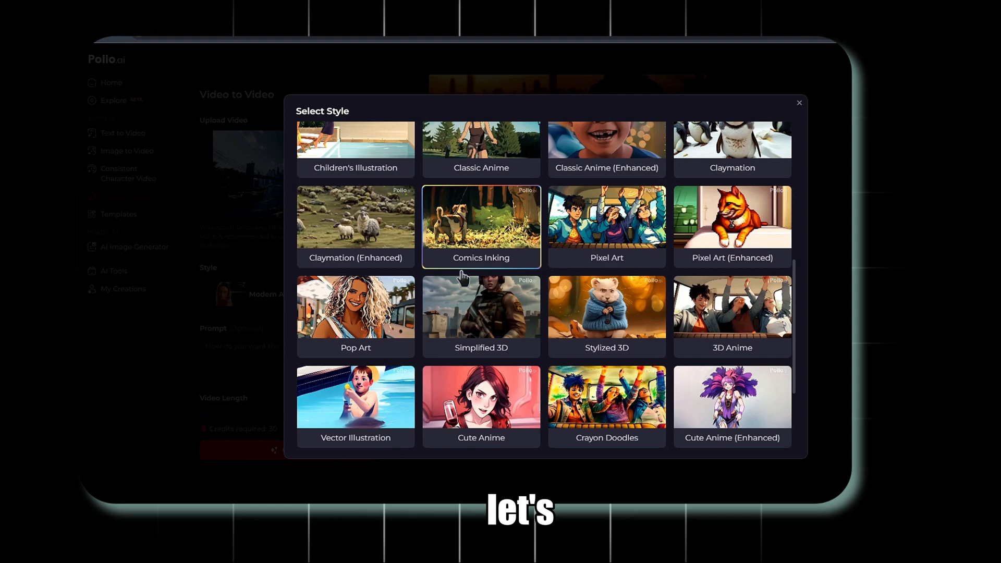
scroll(down, 3)
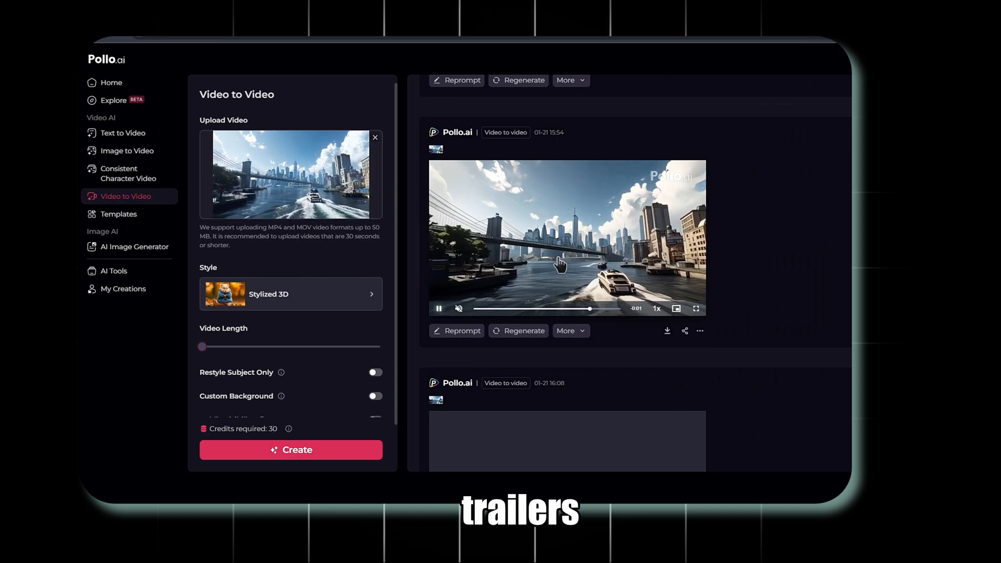
click(567, 236)
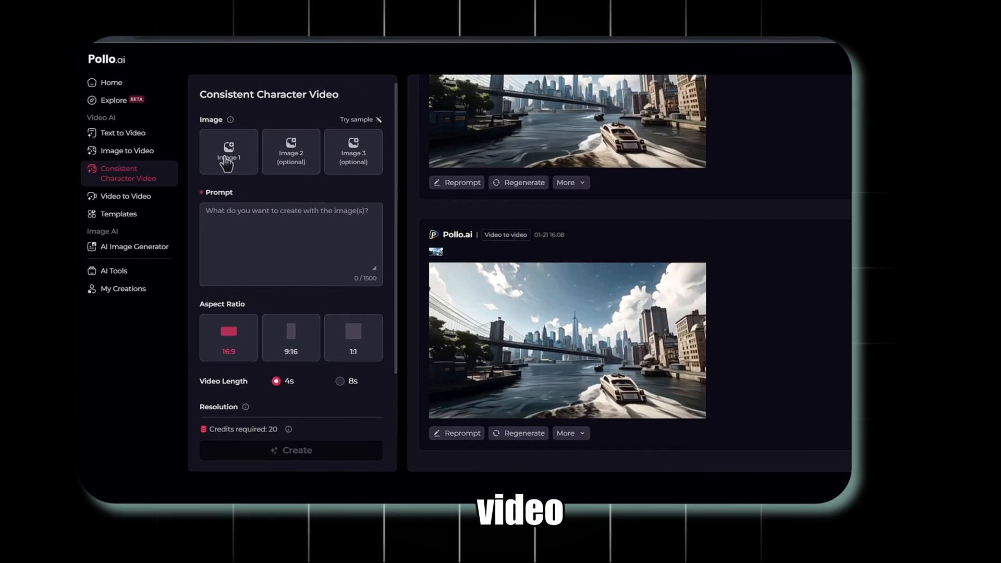
Upload the character images, confirm Spider-Man as subject and create 'Spiderman fight with Venom'.
click(228, 151)
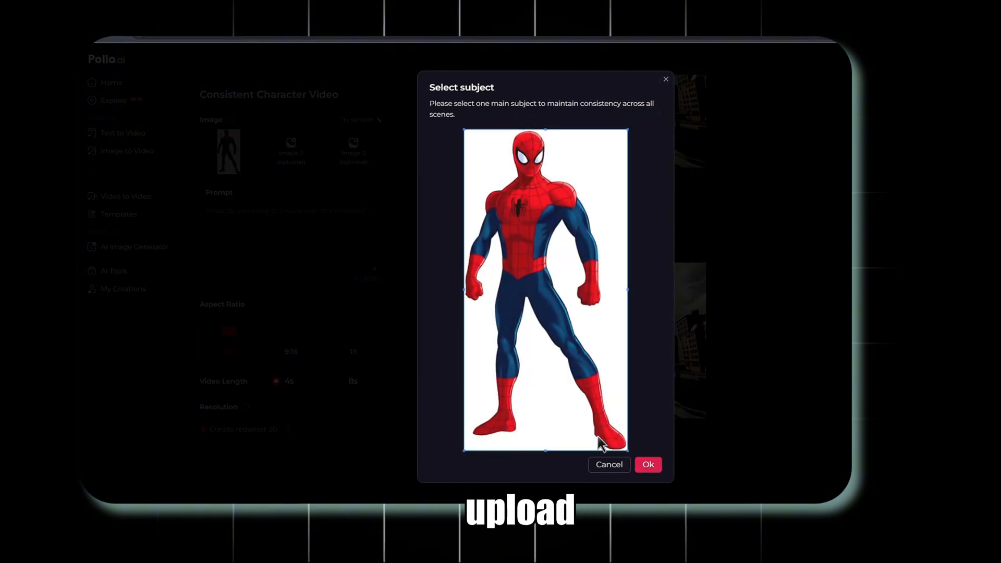
click(647, 464)
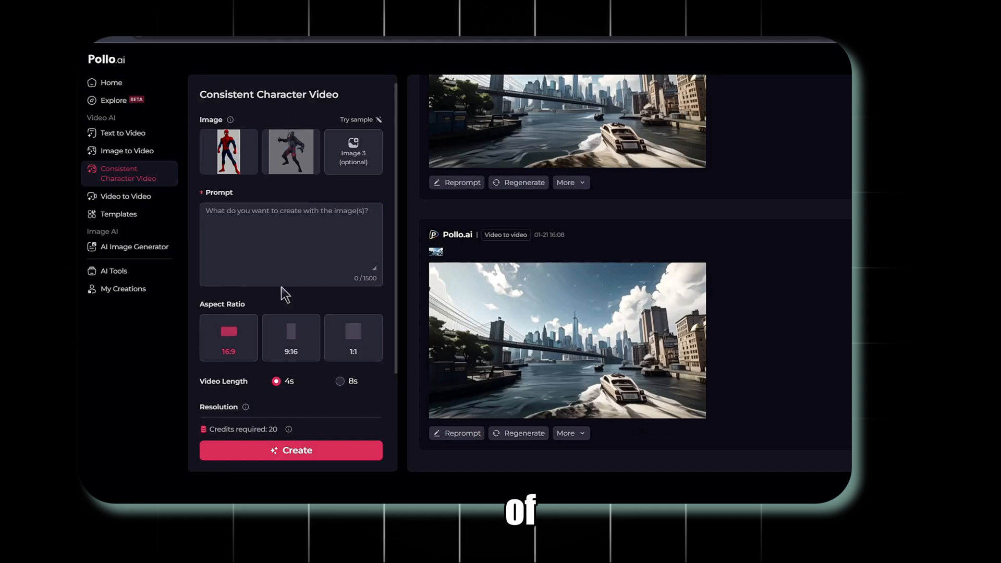
text(Spiderman fight with Venom)
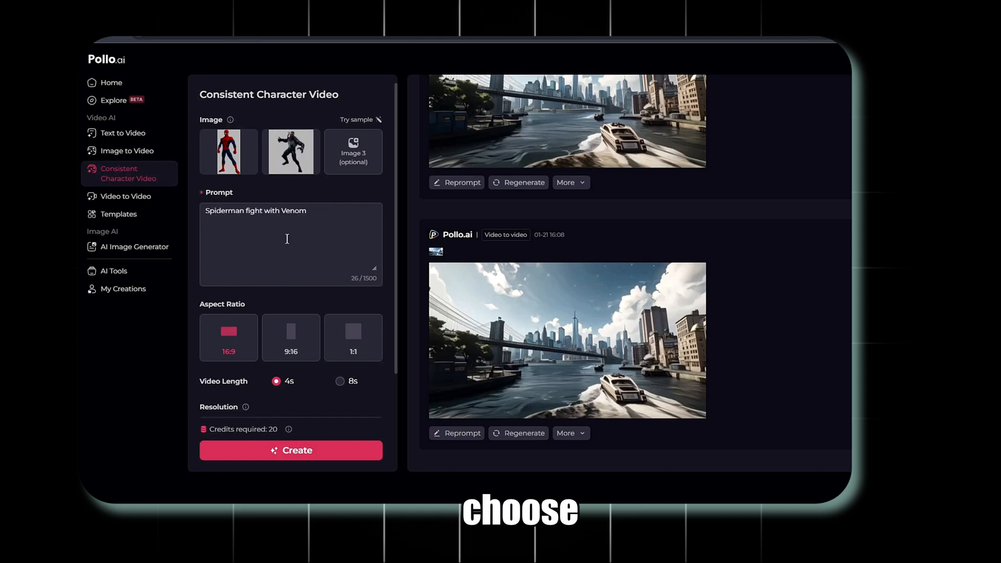
scroll(down, 3)
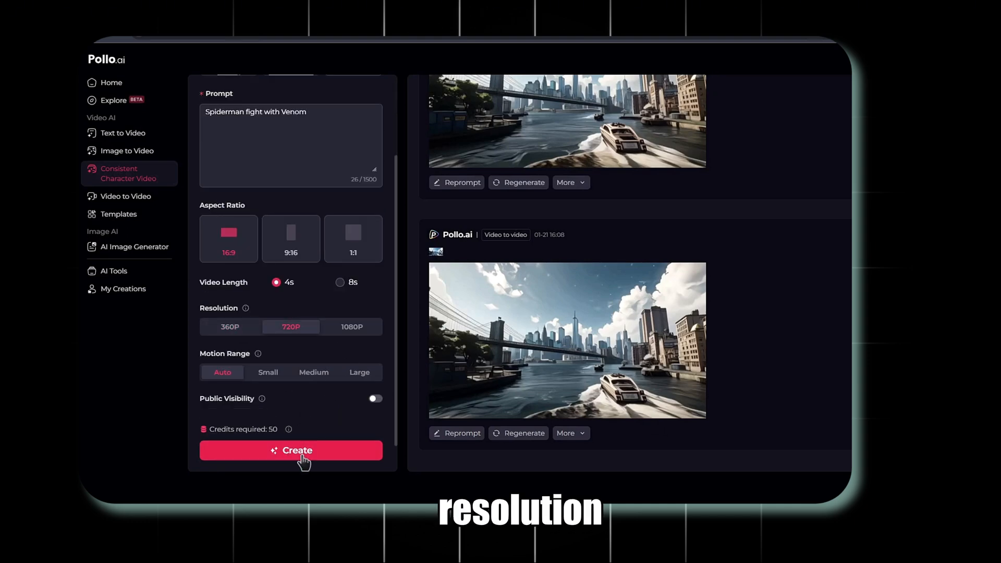
click(291, 450)
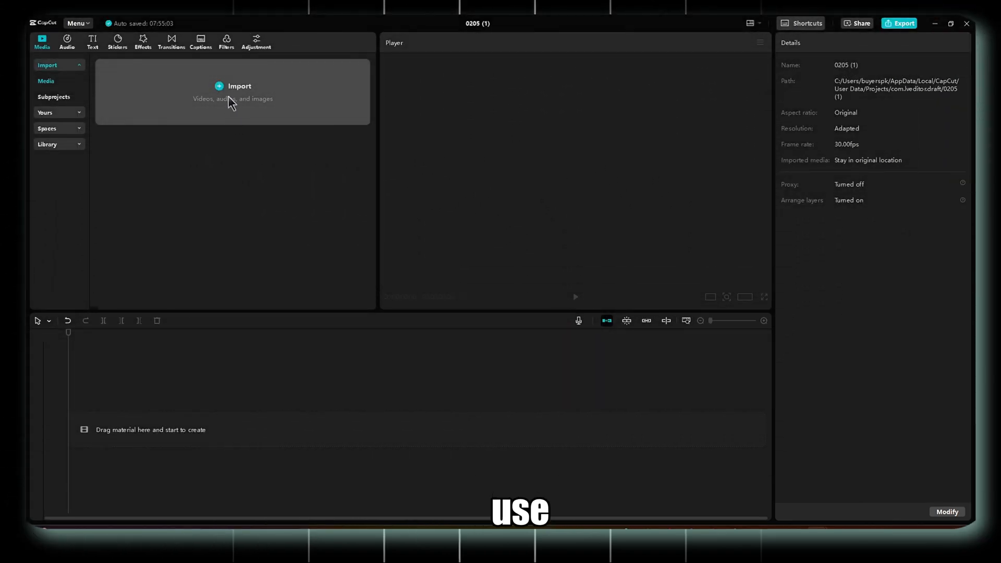
Import the generated Pollo AI clips and drag them onto the timeline above the soundtrack.
click(240, 90)
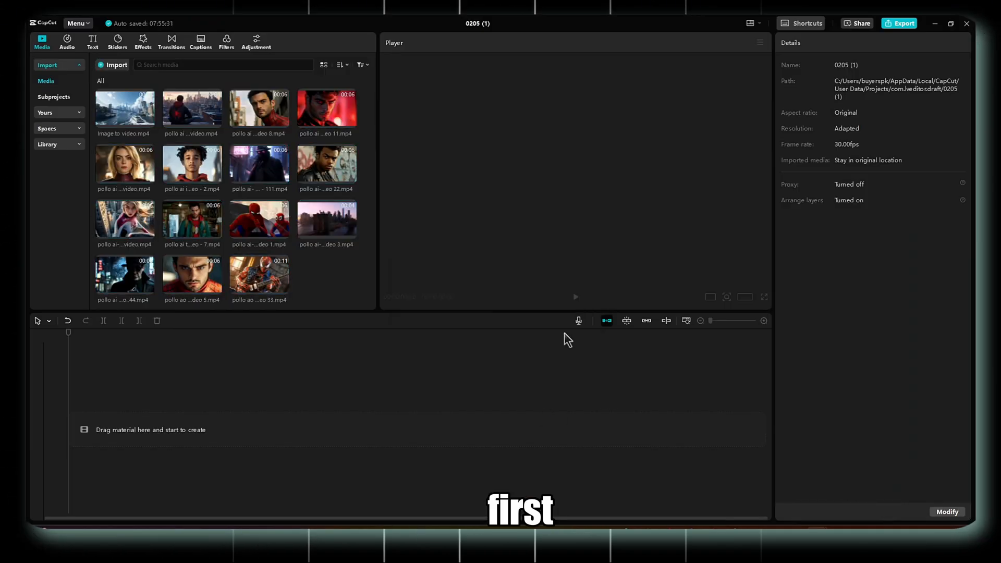
drag(124, 107, 200, 428)
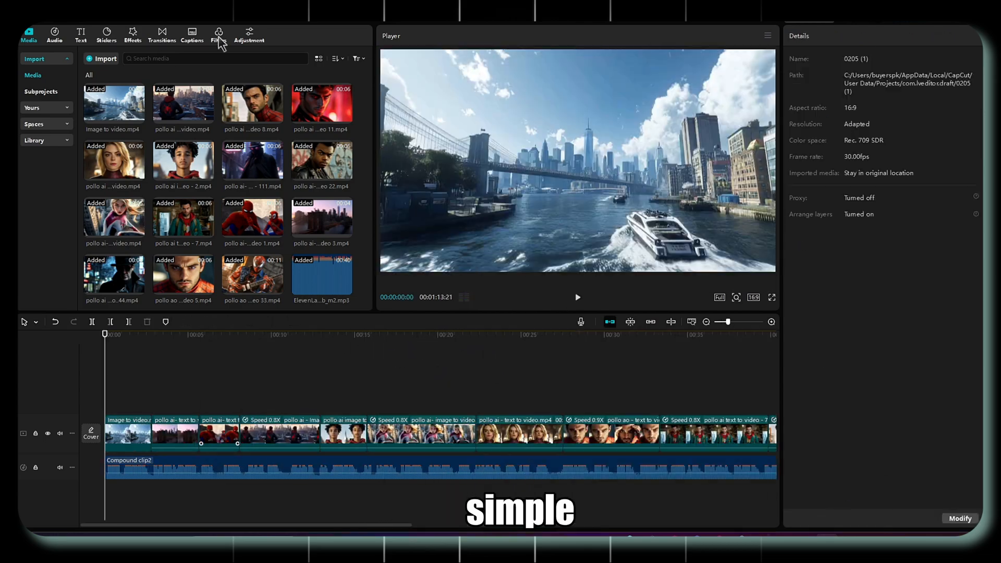
Lay the Glow filter over the clips and drop a Black Fade transition between them.
click(218, 32)
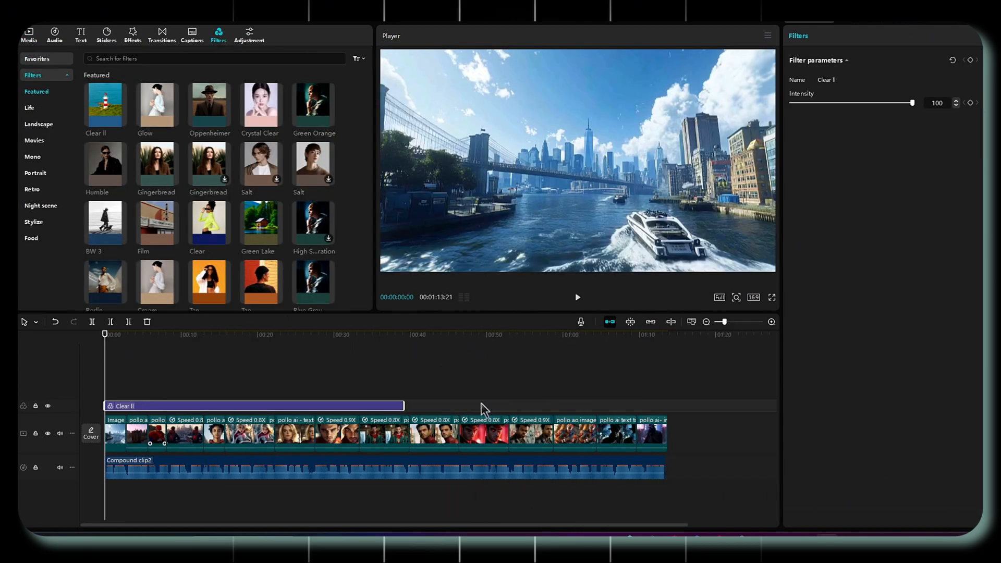
click(156, 105)
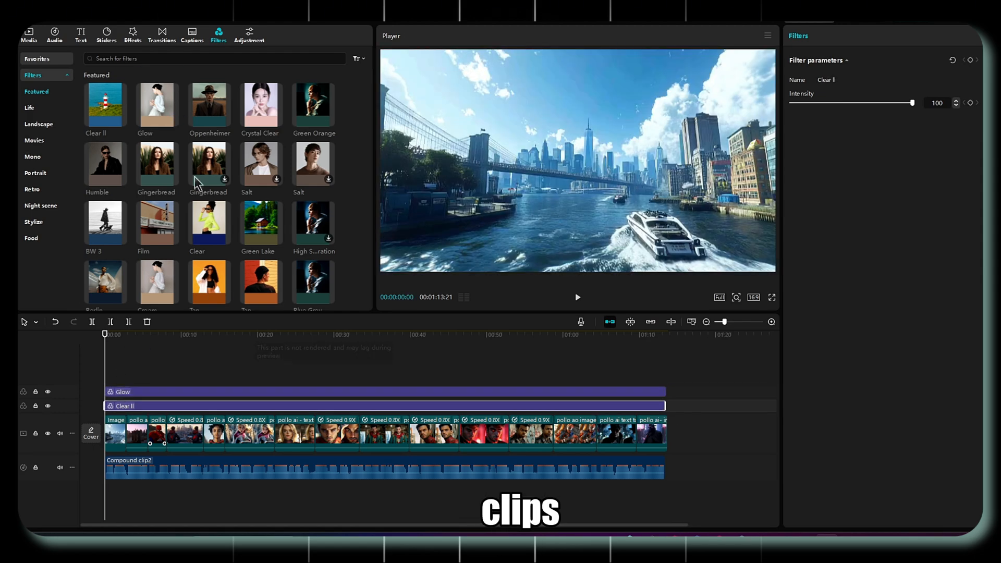
click(162, 33)
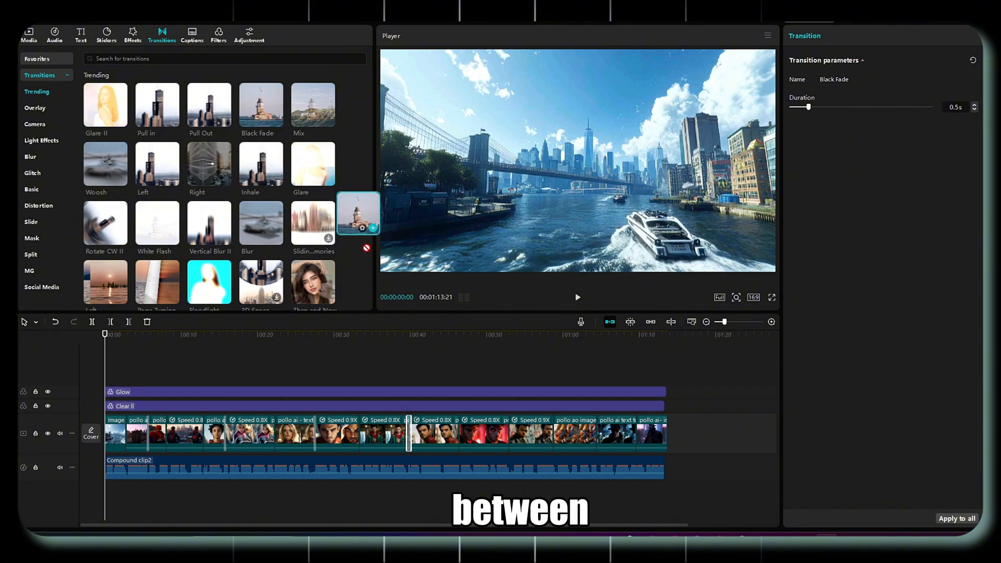
click(81, 32)
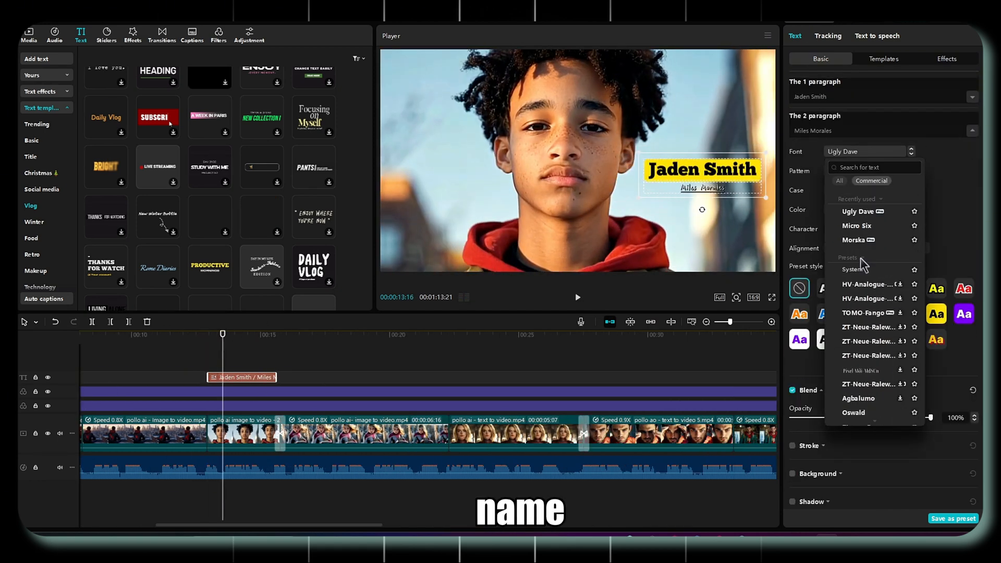
Choose a font for the name captions and export the finished trailer video.
click(280, 377)
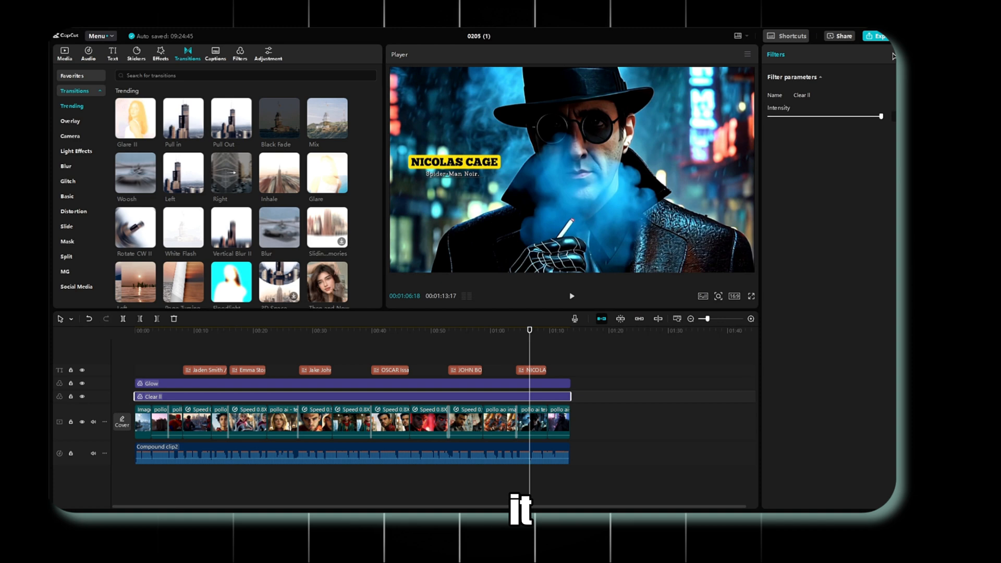
click(881, 36)
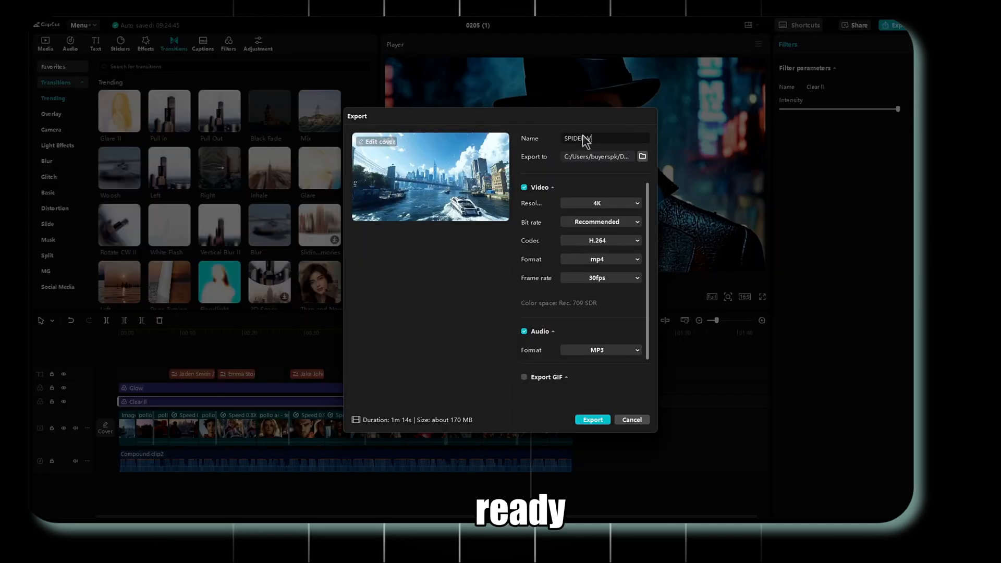
click(592, 419)
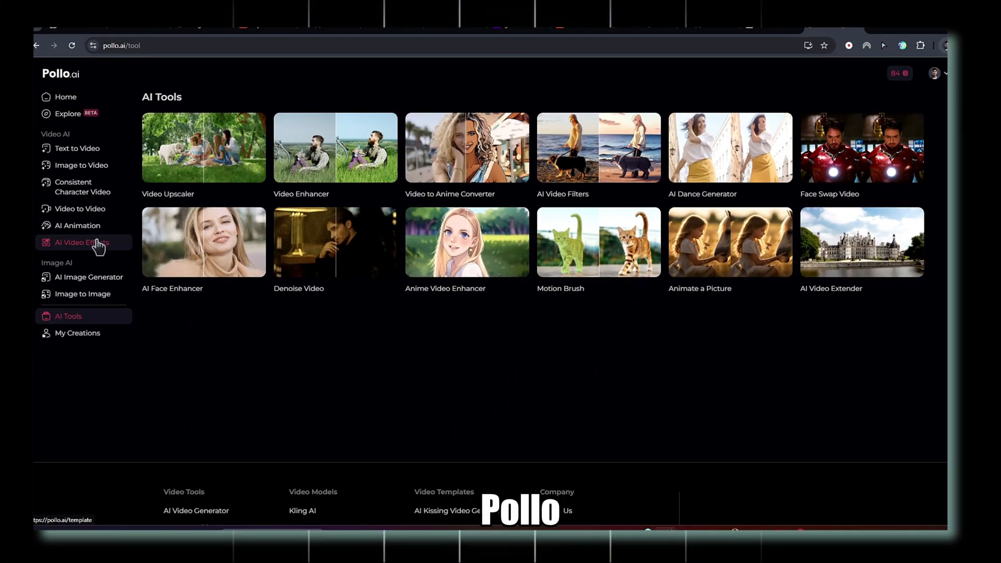
Browse the AI Video Effects gallery and select the AI Muscle Generator template.
click(79, 242)
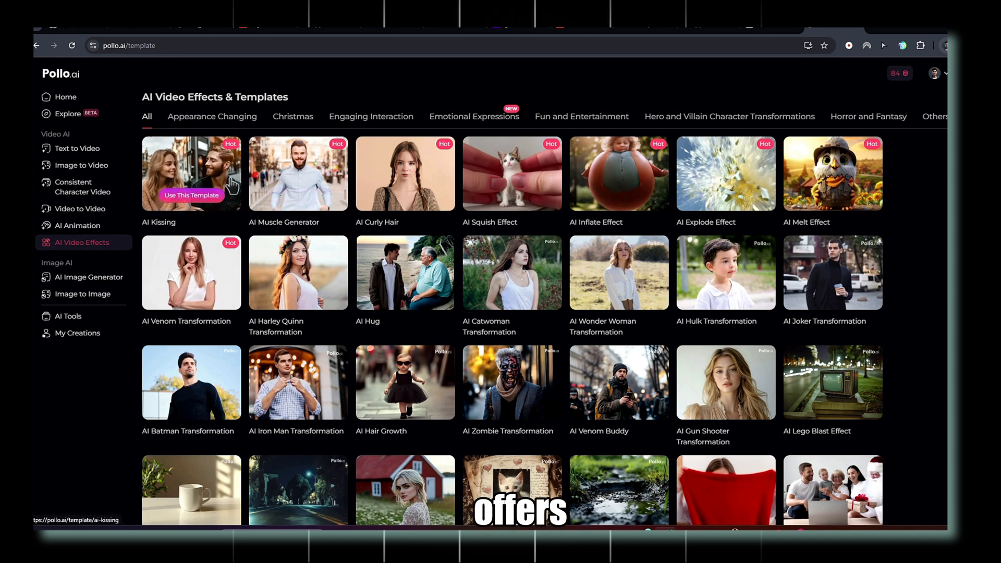
scroll(down, 3)
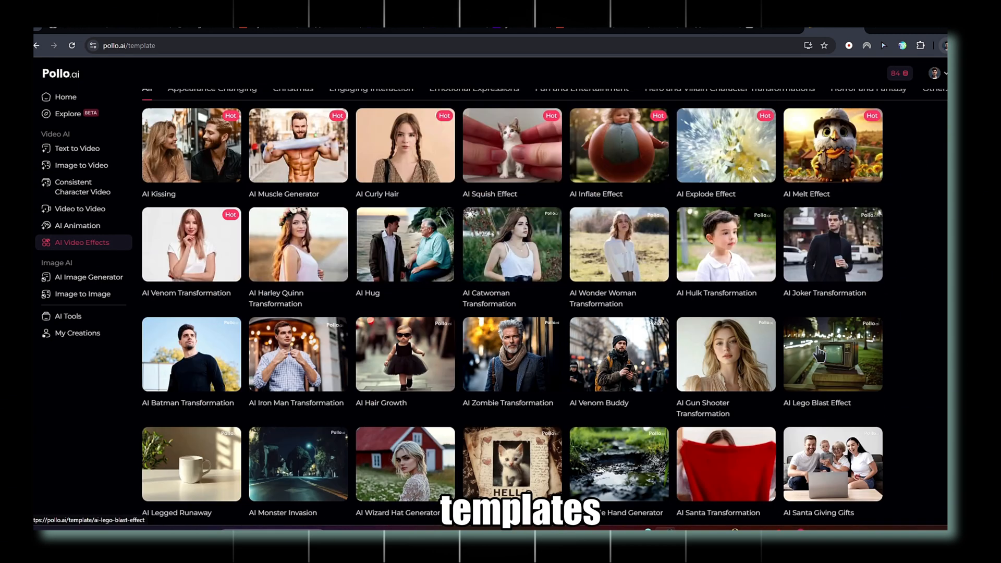
click(832, 146)
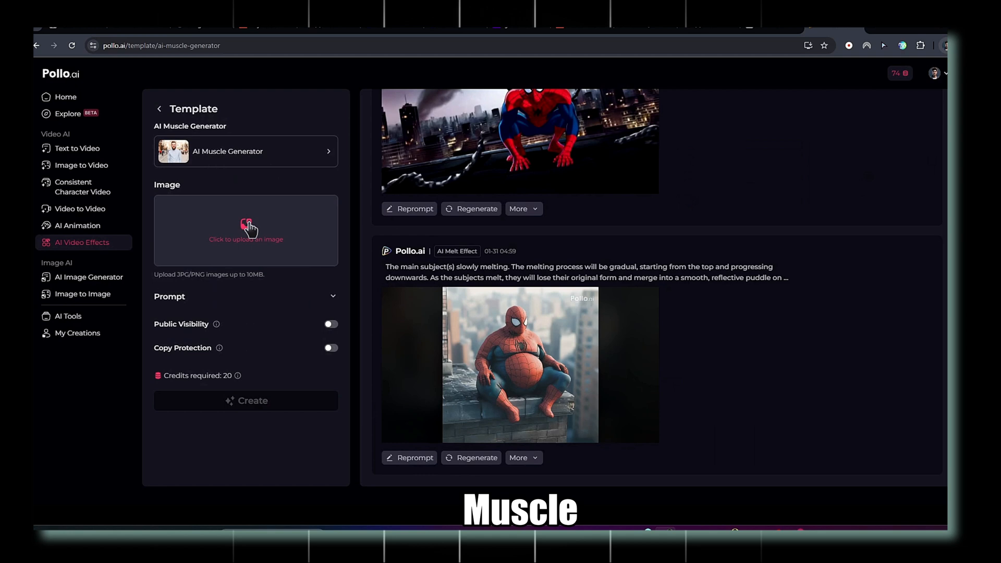
Upload the photo of the man for Muscle Surge, then bring up the effect template list.
click(246, 231)
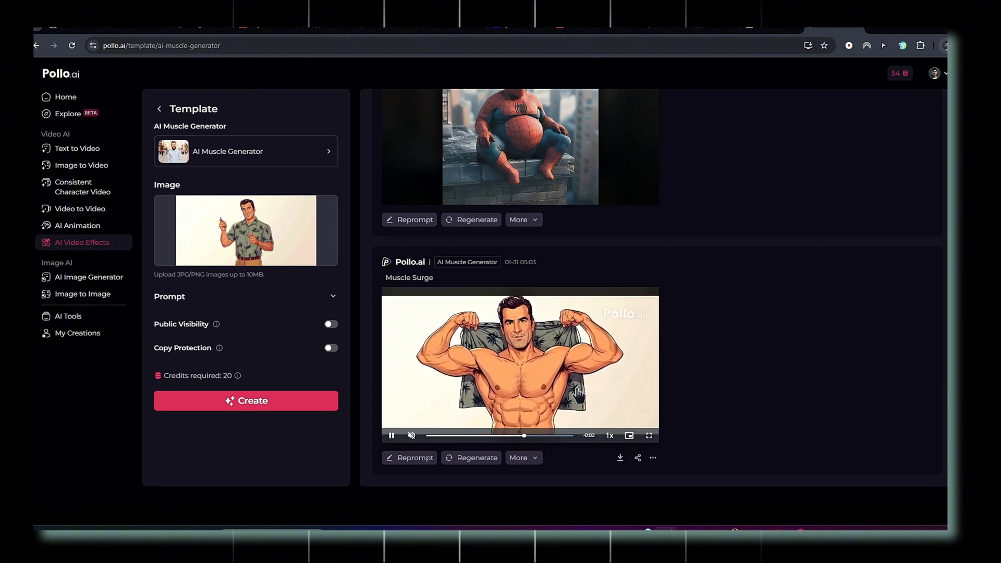
click(246, 151)
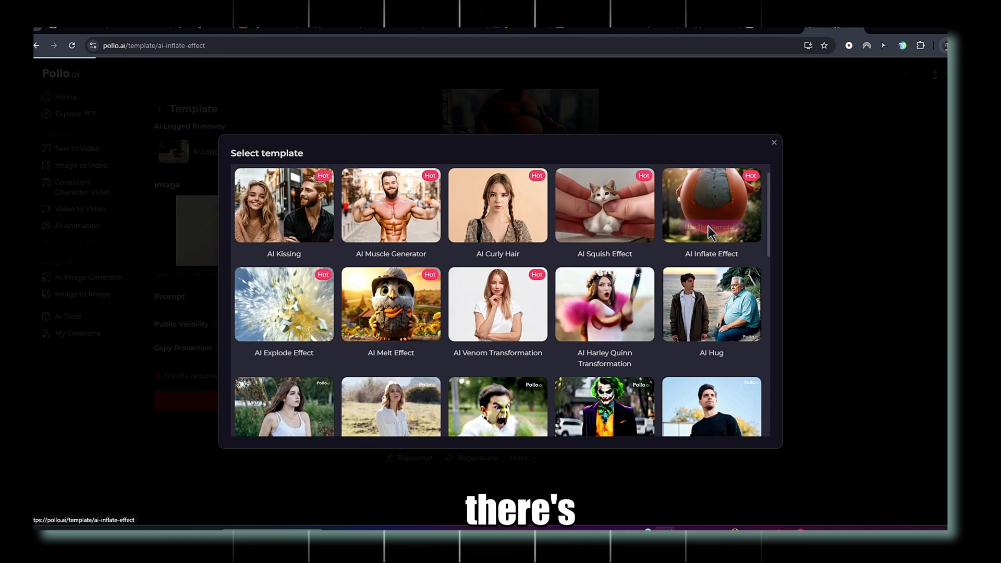
Switch to AI Inflate Effect, upload the cartoon cat picture and play the inflated-cat result.
click(710, 205)
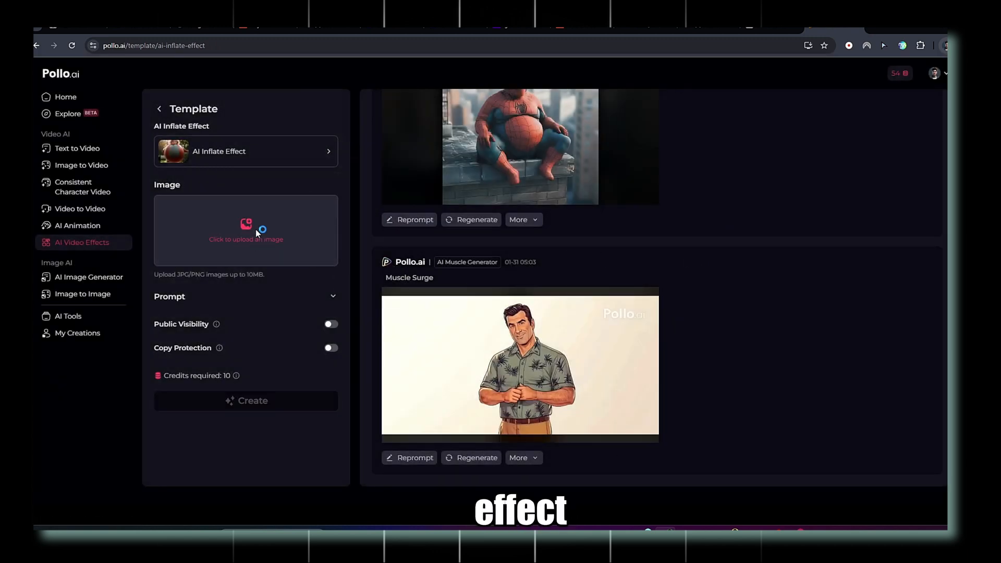
click(246, 230)
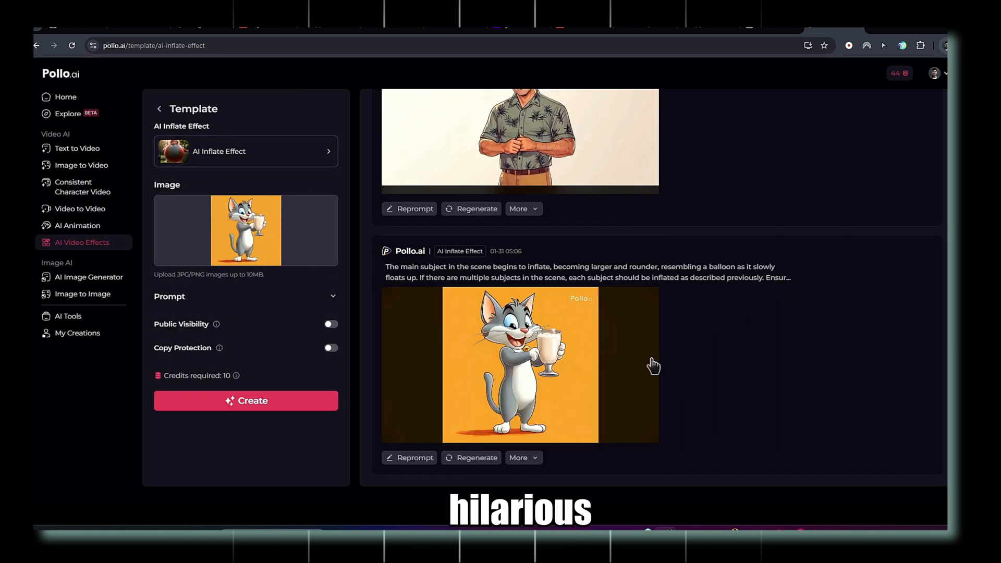
click(519, 365)
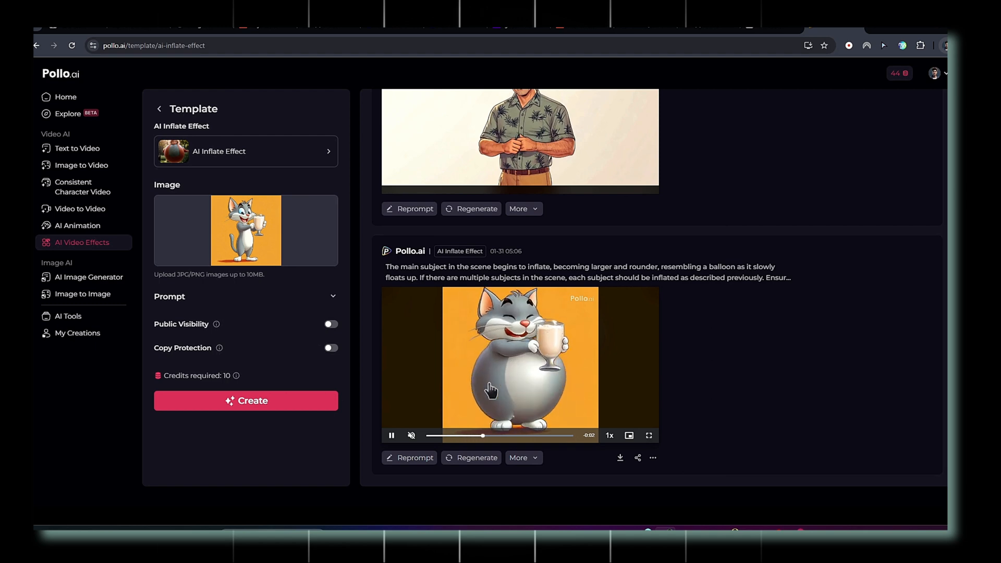